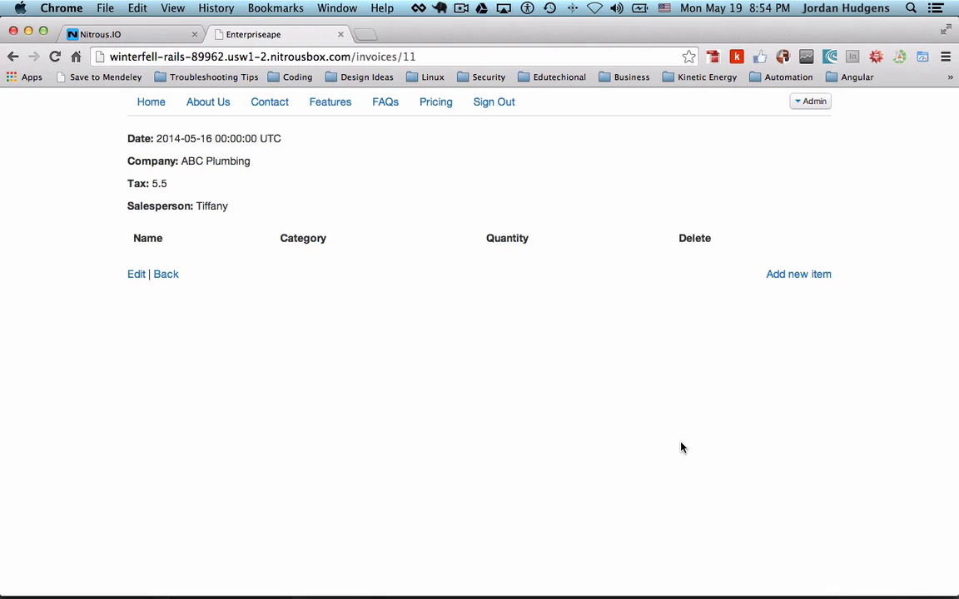
mouse_move(679, 323)
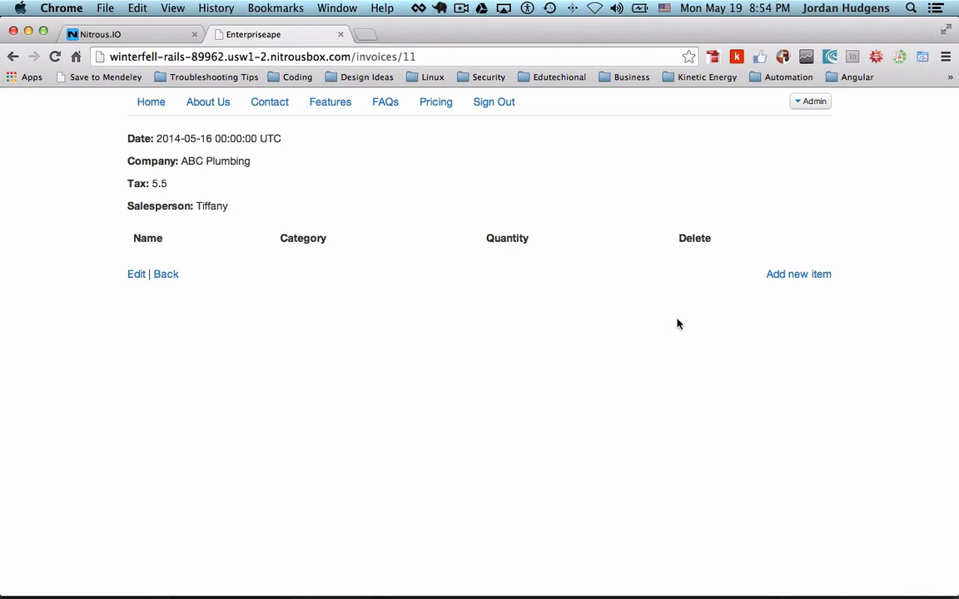
mouse_move(597, 256)
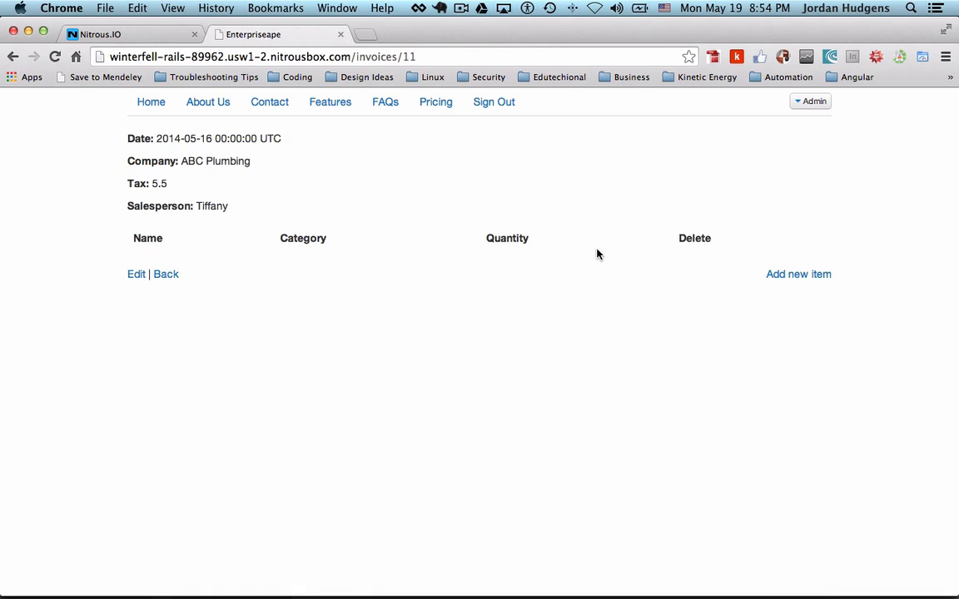
mouse_move(376, 210)
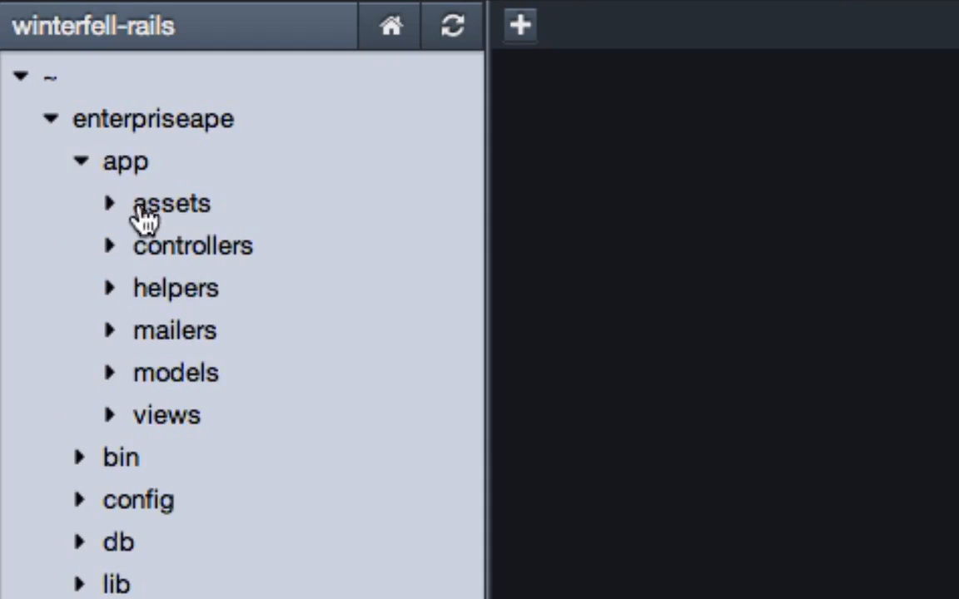
Add :price to the purchase_params permit list in purchases_controller.rb
click(193, 245)
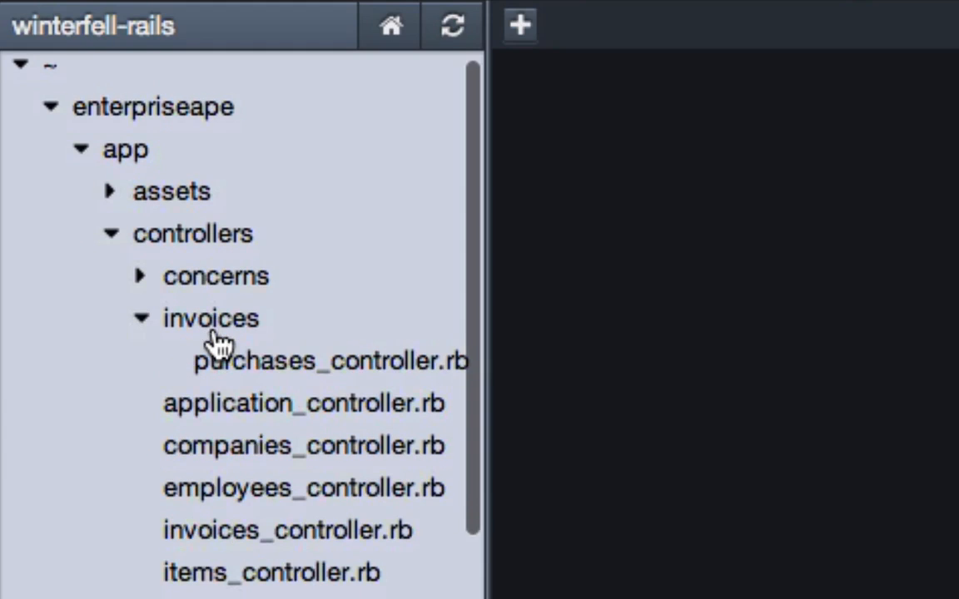
mouse_move(241, 370)
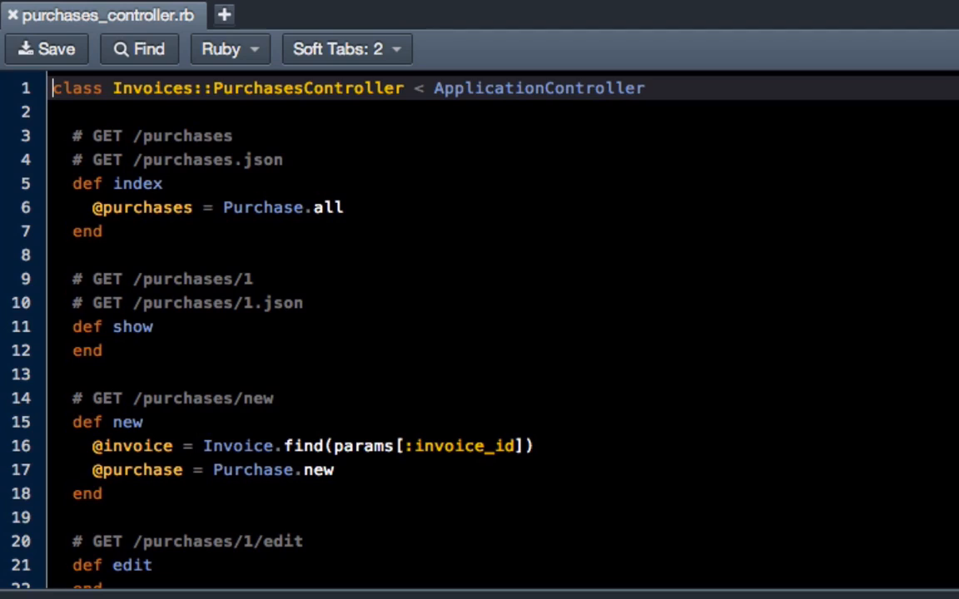
scroll(down, 3)
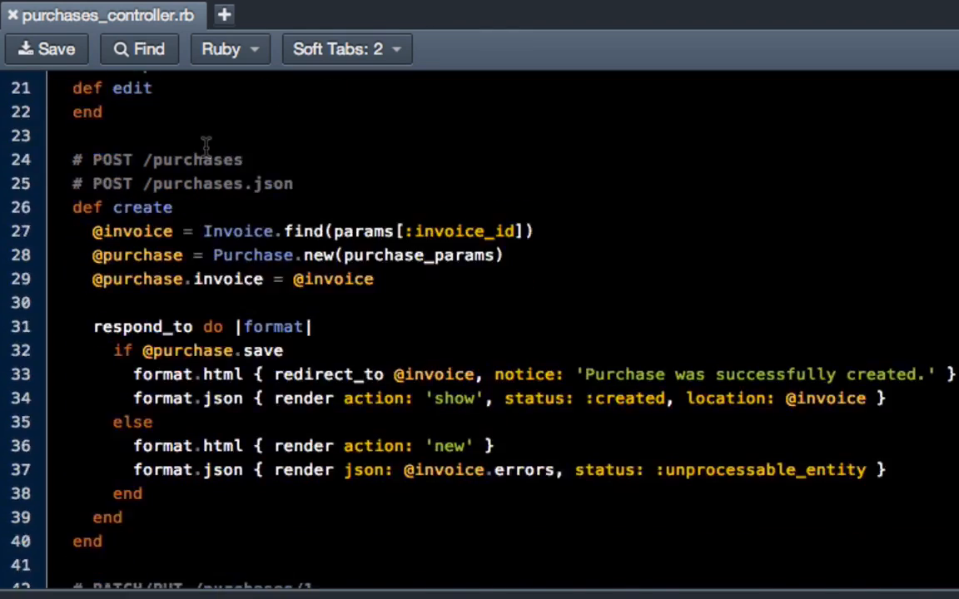
scroll(down, 3)
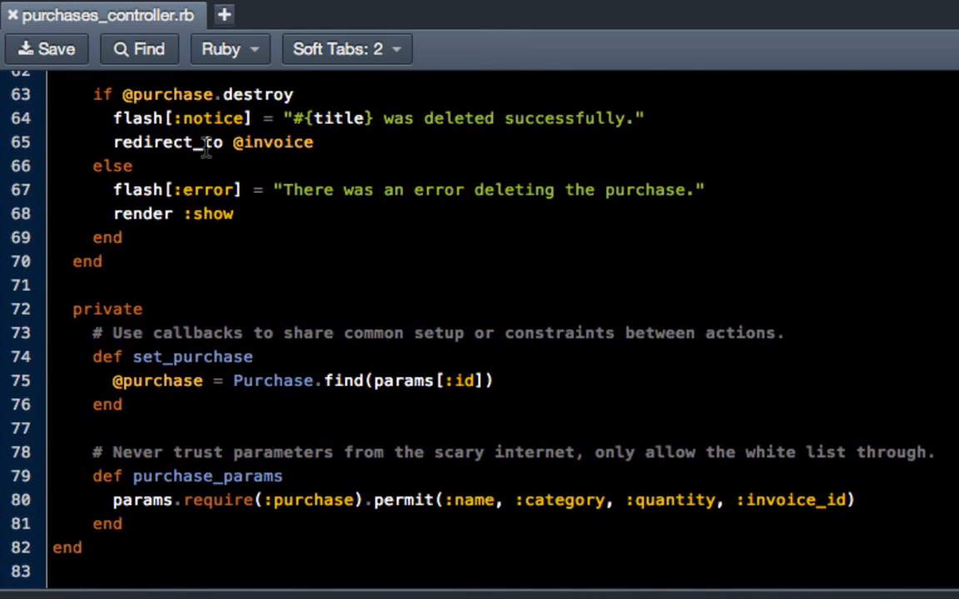
mouse_move(384, 333)
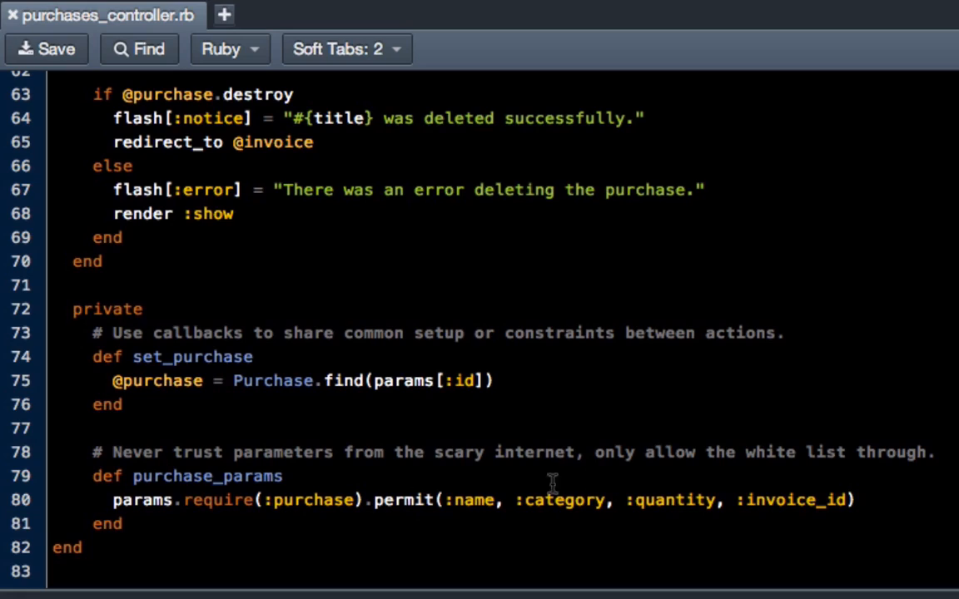
mouse_move(786, 453)
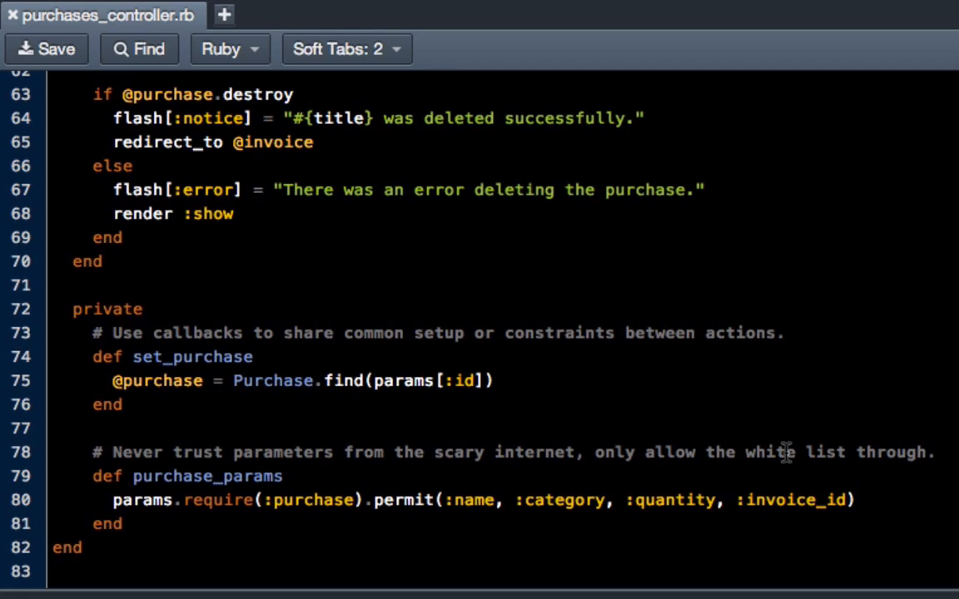
mouse_move(790, 453)
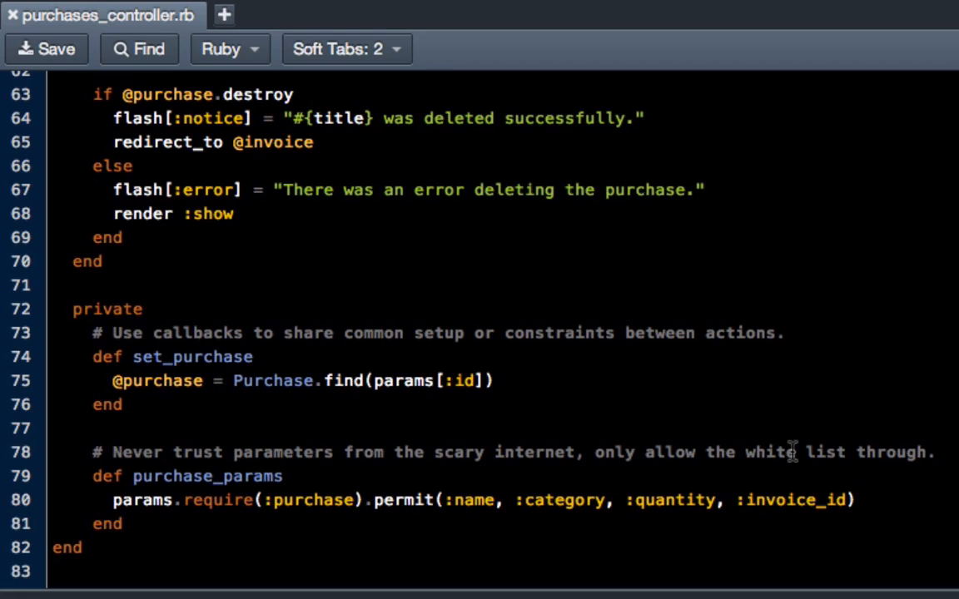
mouse_move(287, 489)
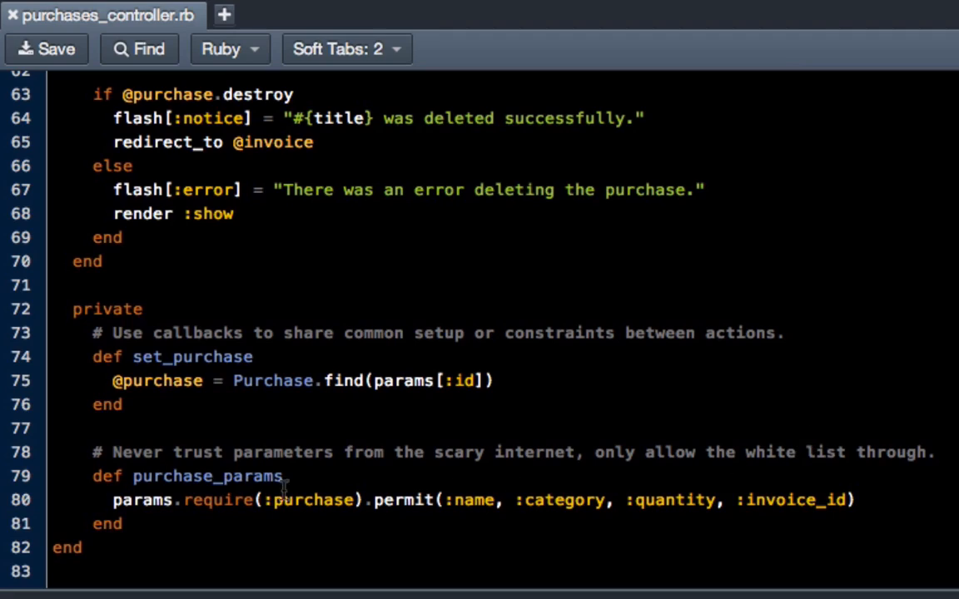
mouse_move(299, 491)
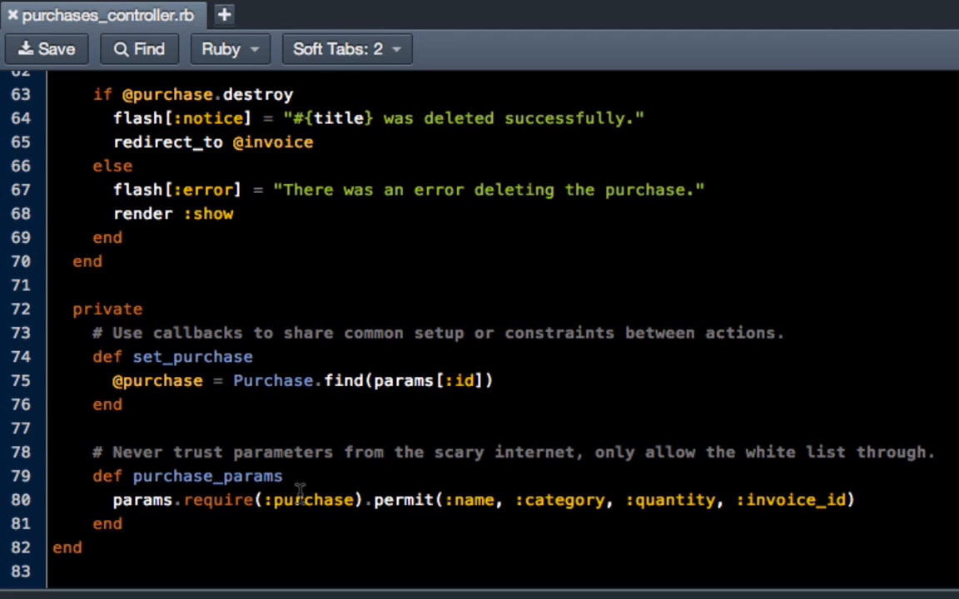
mouse_move(320, 491)
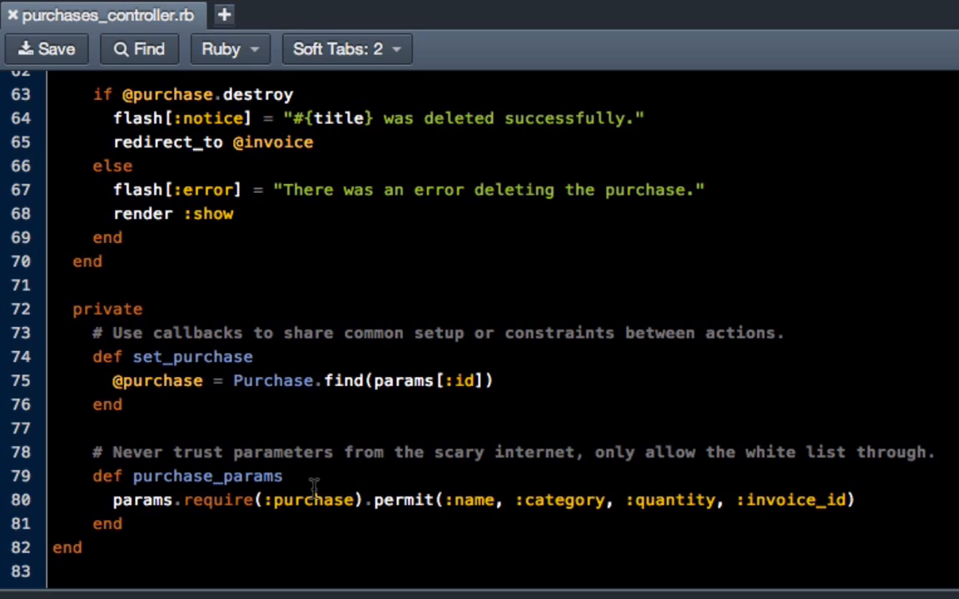
mouse_move(443, 493)
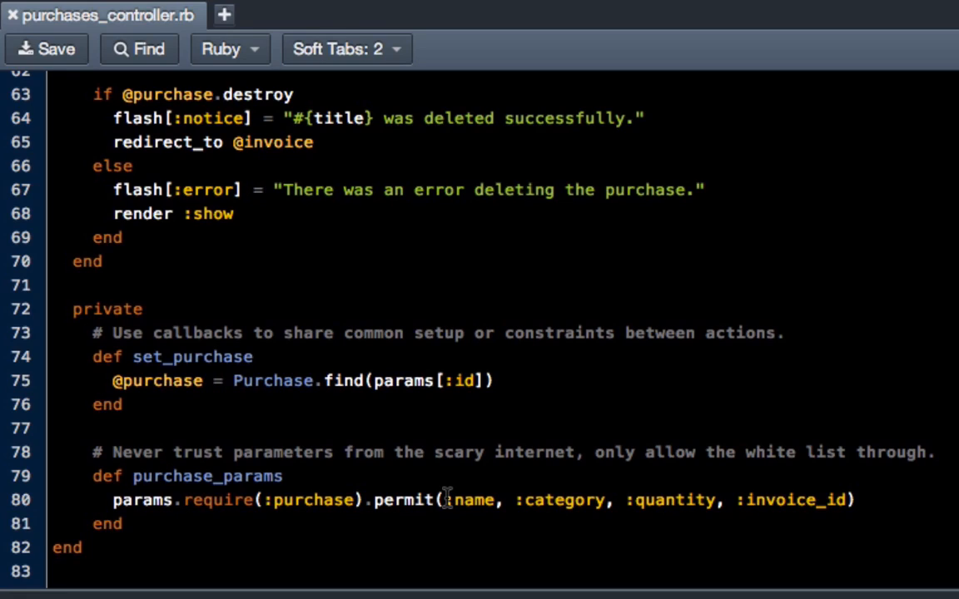
mouse_move(453, 500)
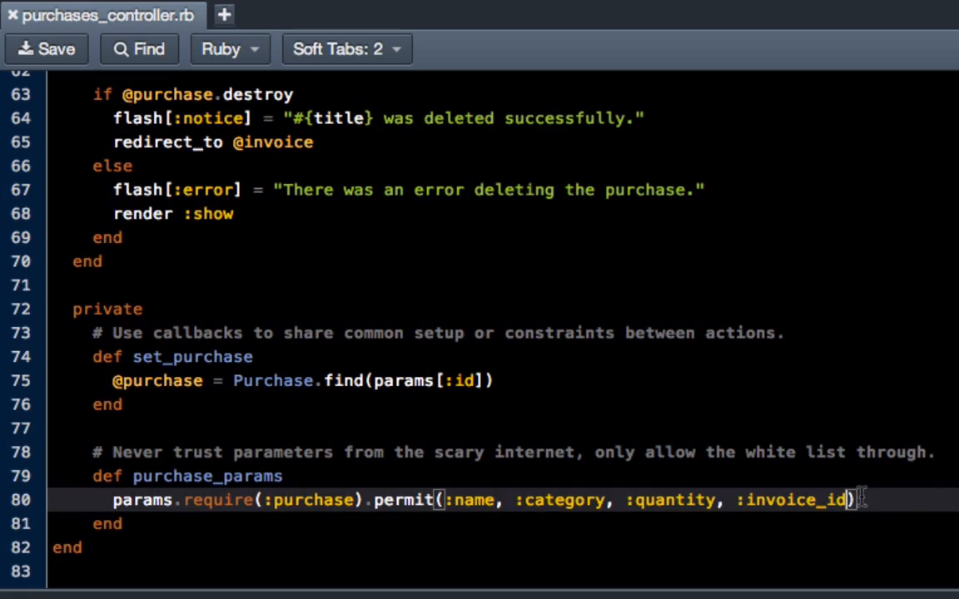
text(, :)
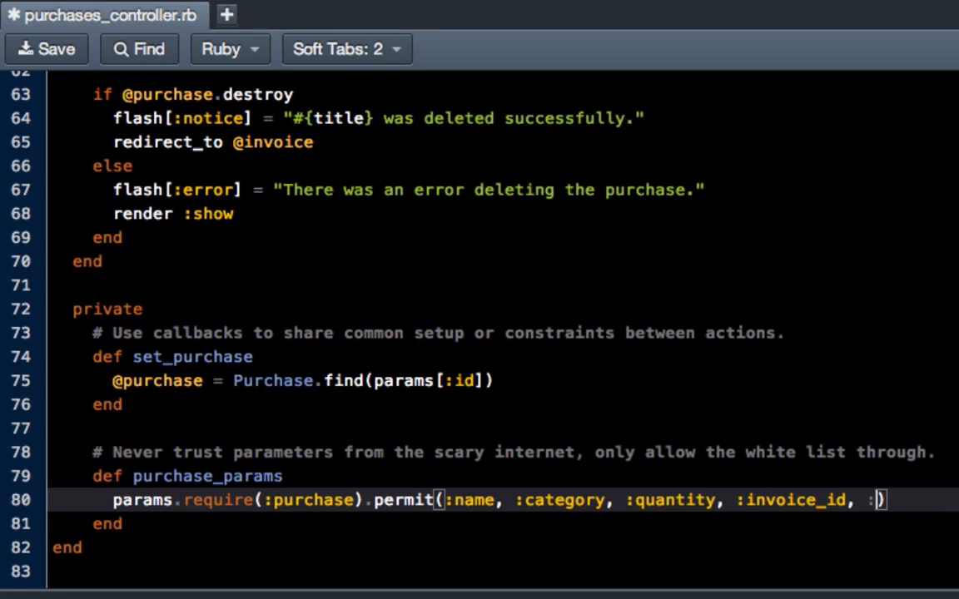
text(price)
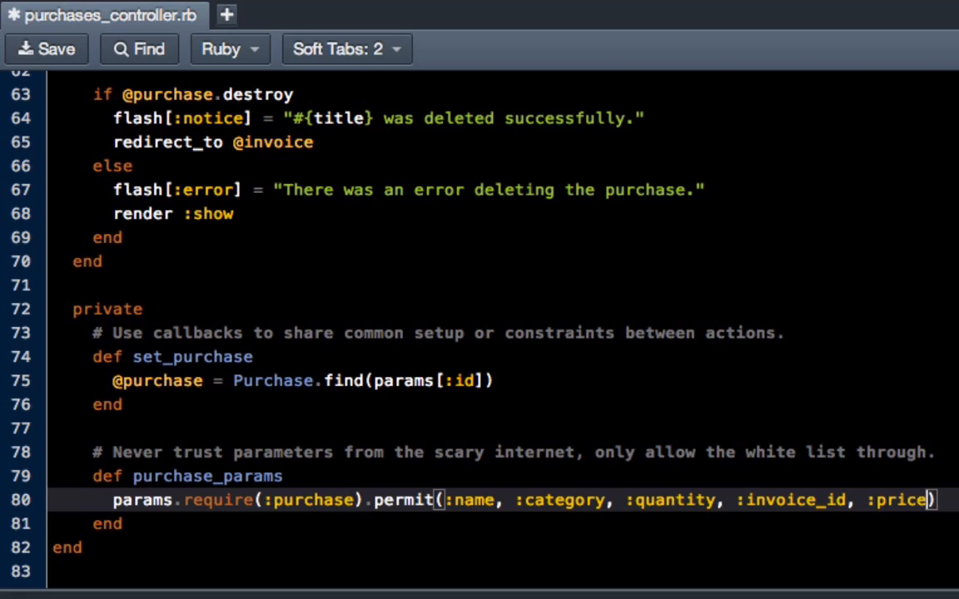
mouse_move(376, 176)
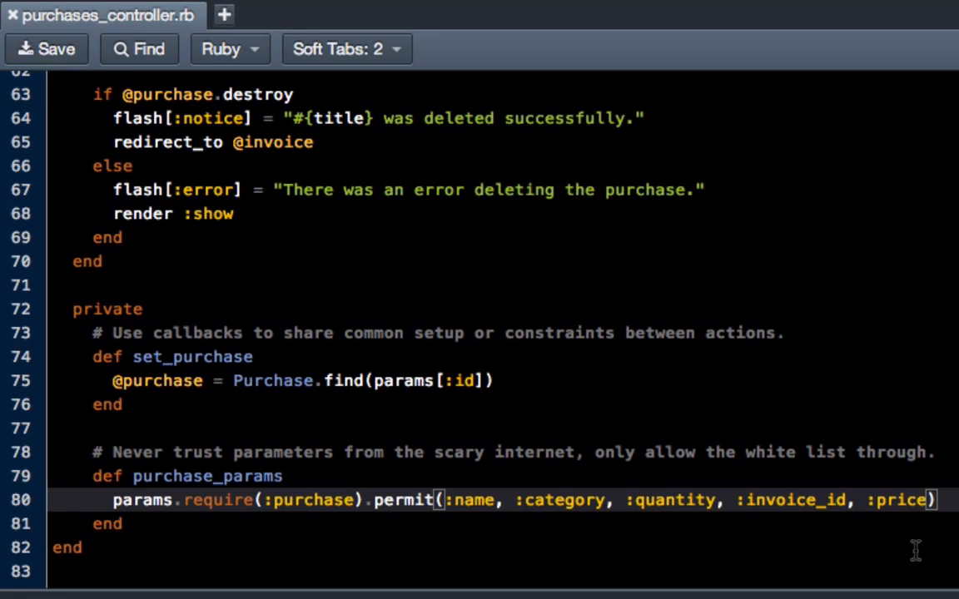
mouse_move(353, 224)
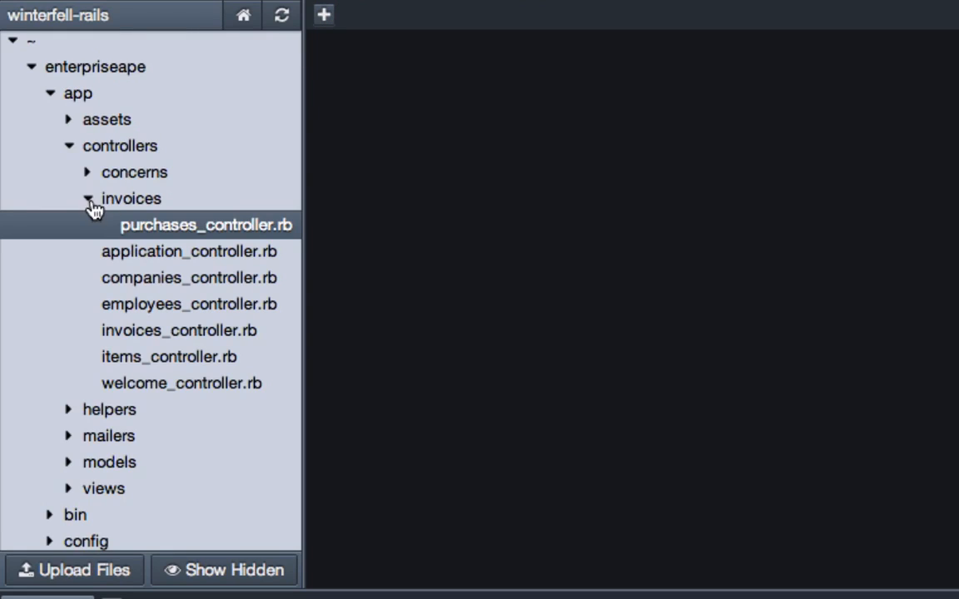
Add a price label and :price number_field as the form's fourth field
scroll(down, 3)
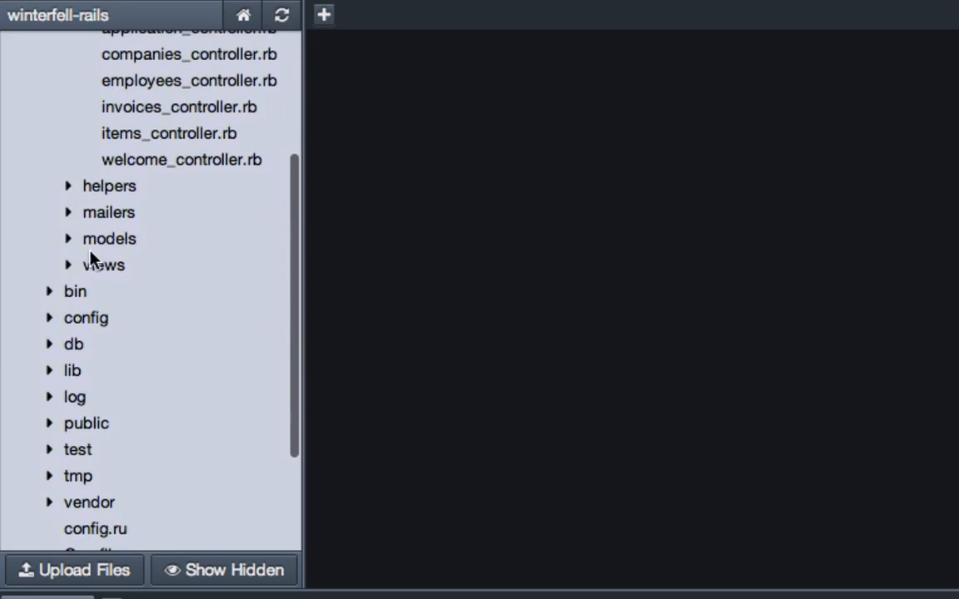
click(104, 265)
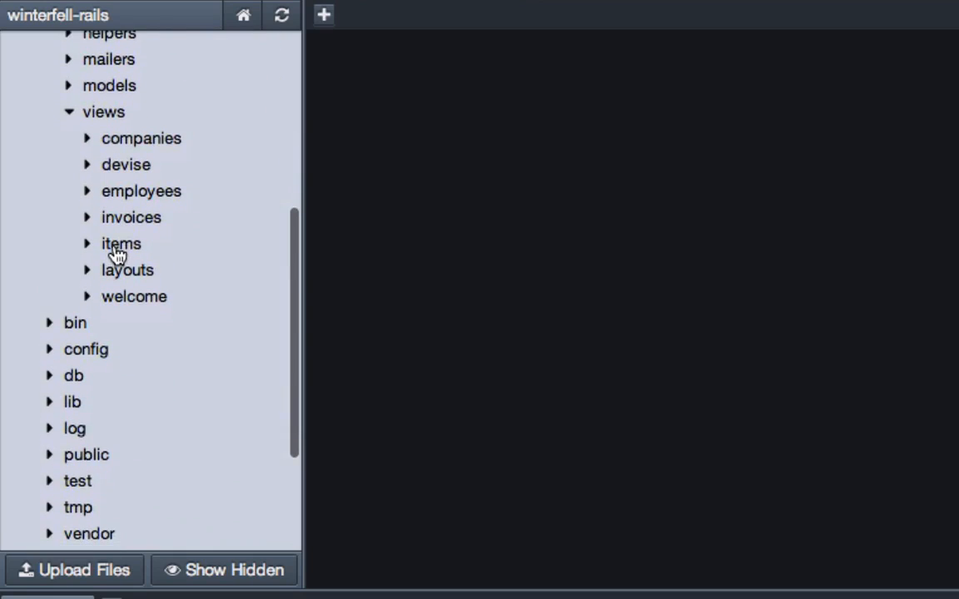
click(130, 216)
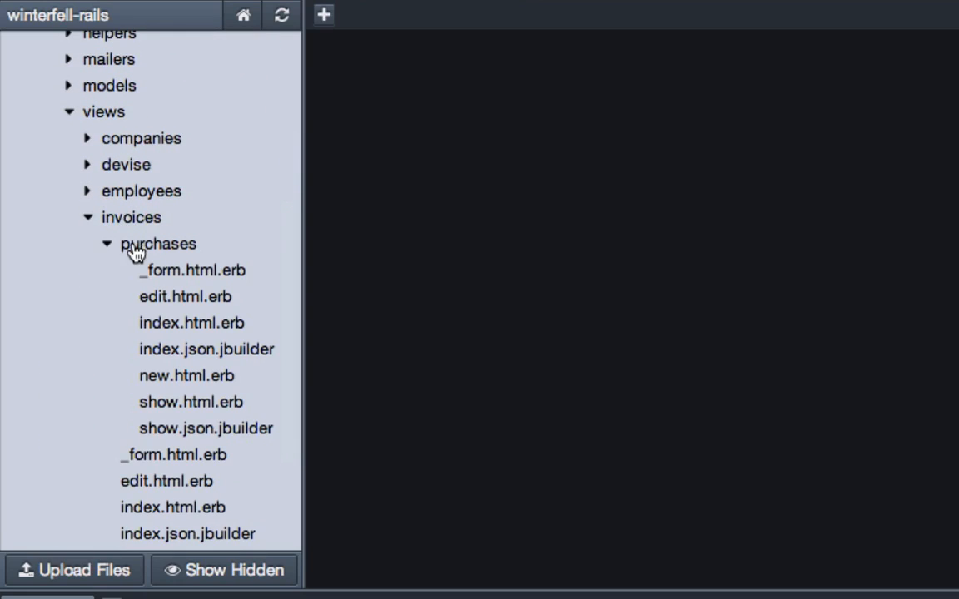
mouse_move(159, 307)
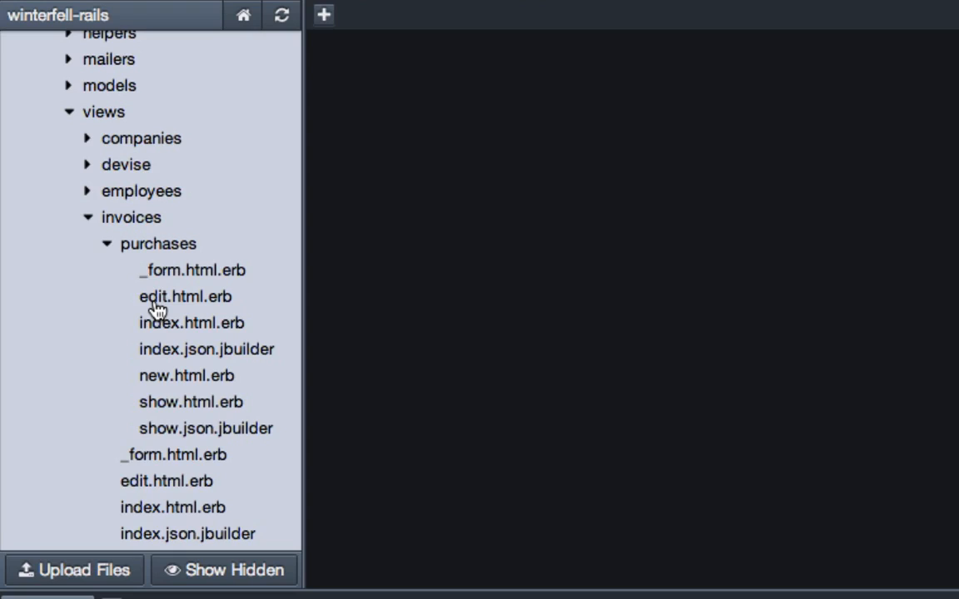
mouse_move(180, 277)
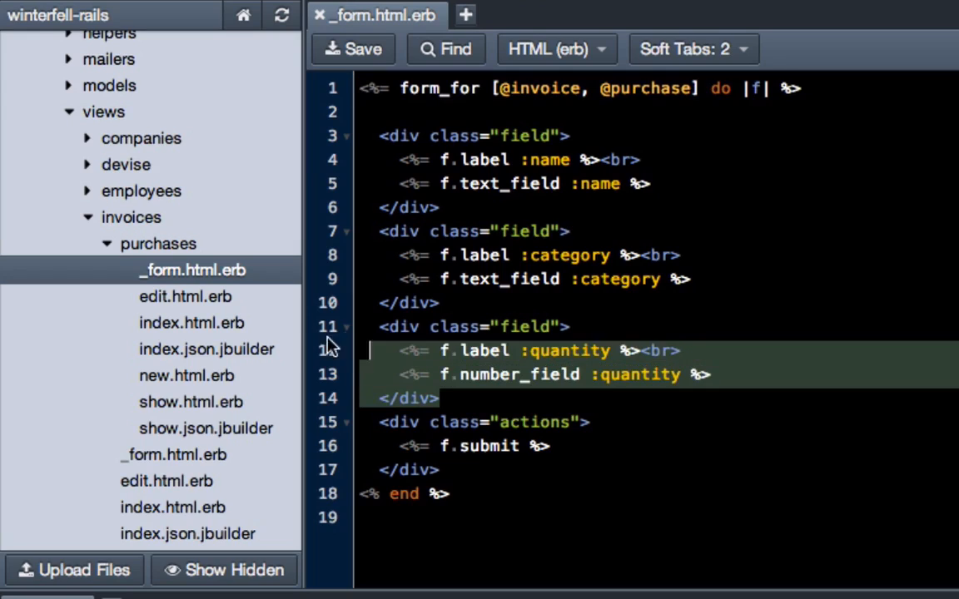
key(enter)
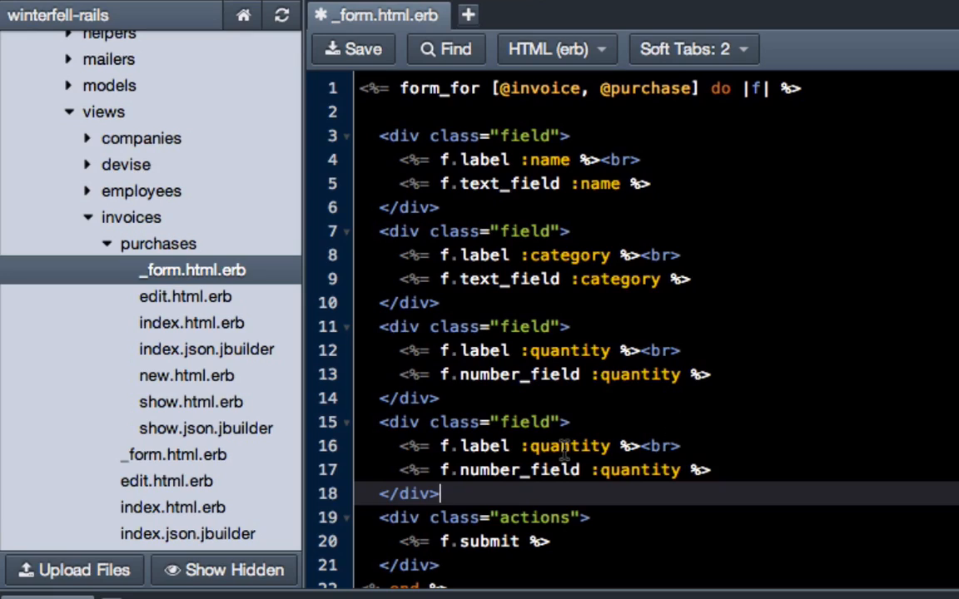
text(price)
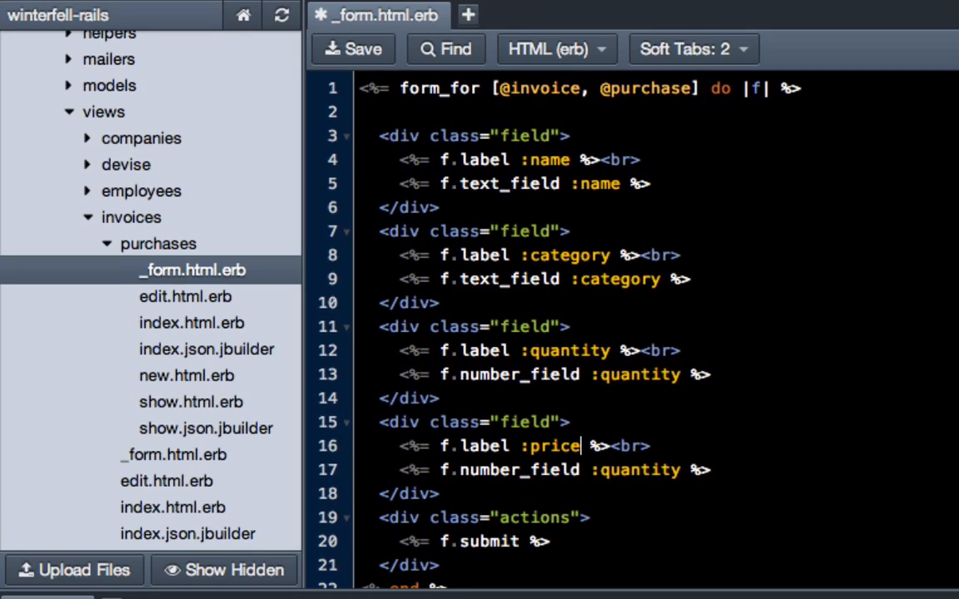
text(:price)
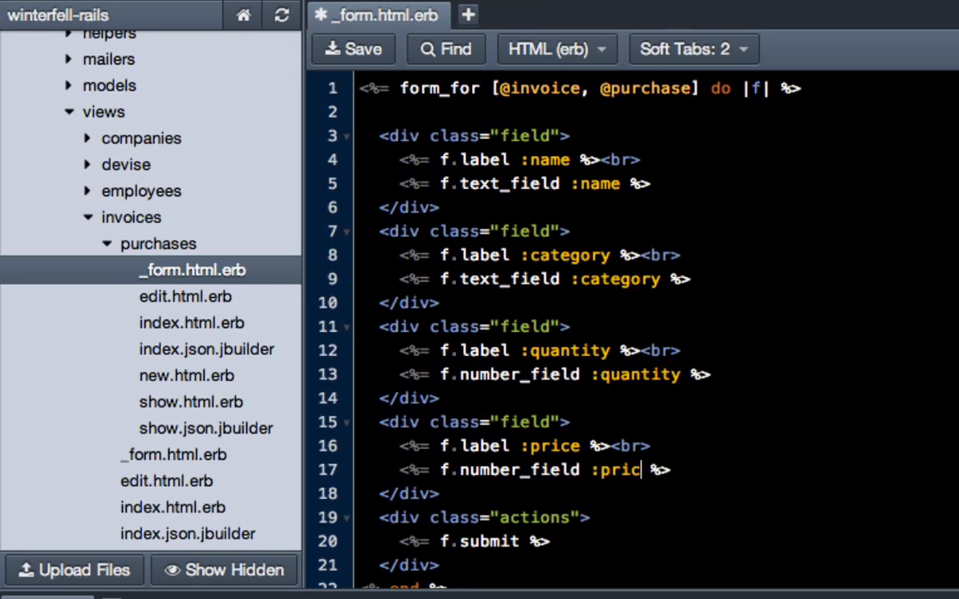
Save the updated purchases _form.html.erb and close its tab
click(353, 48)
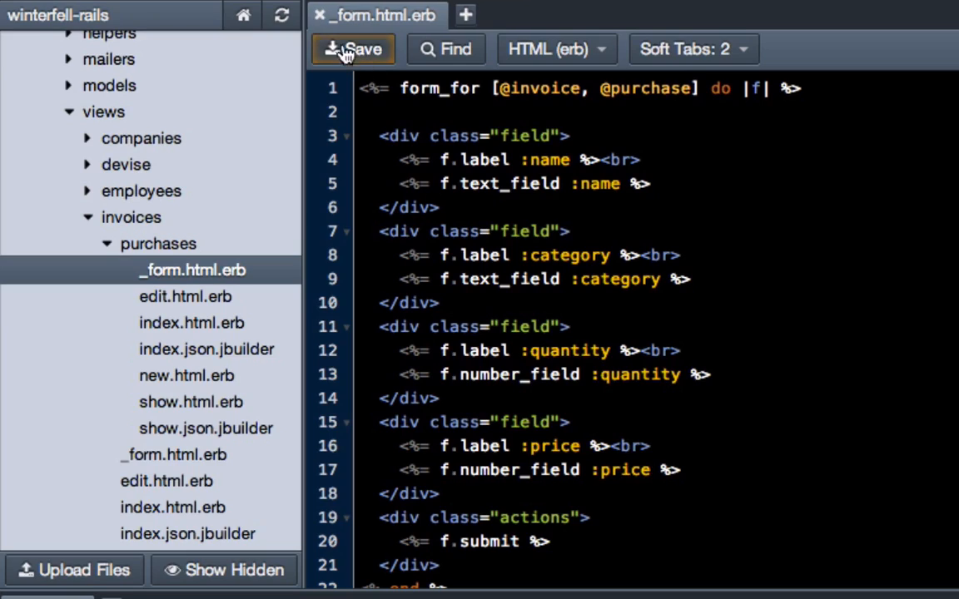
click(320, 15)
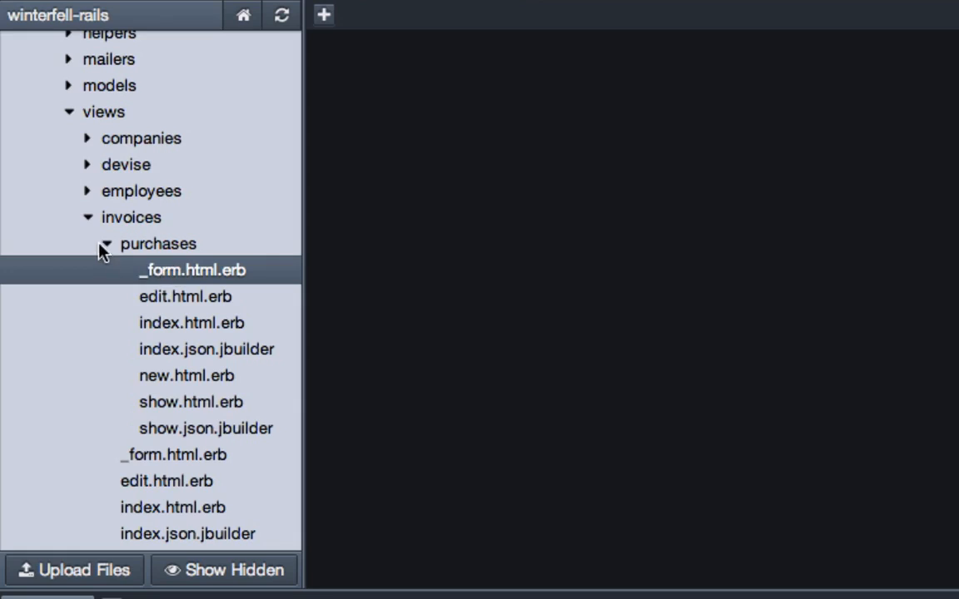
Add a <th>Price</th> header to the purchases table in invoices/show.html.erb
click(107, 243)
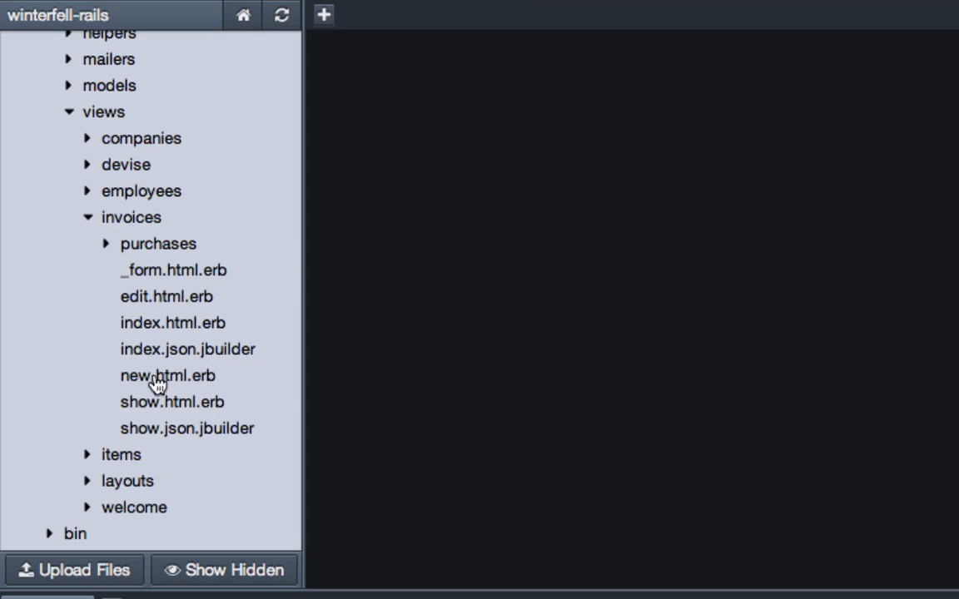
click(173, 401)
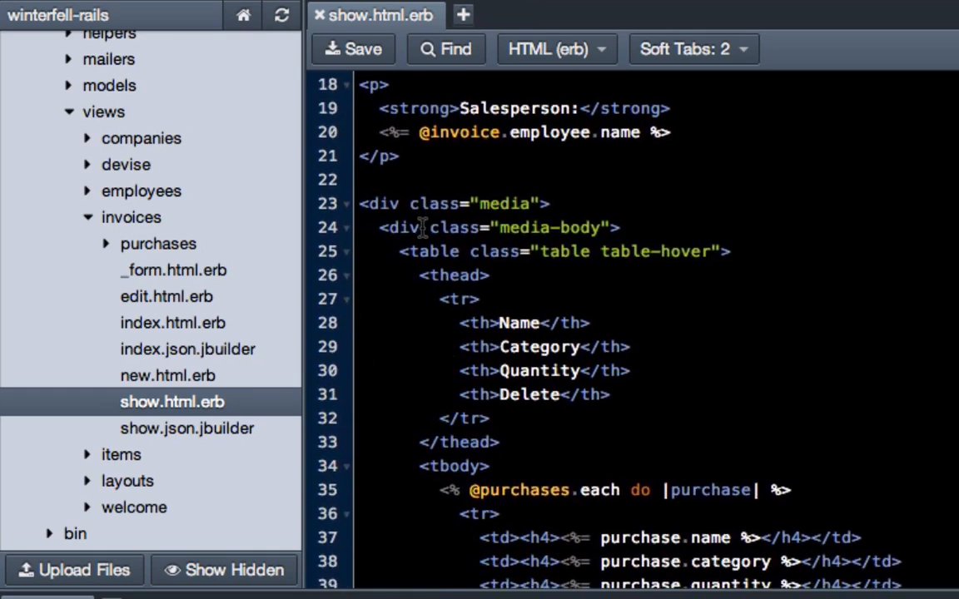
scroll(down, 3)
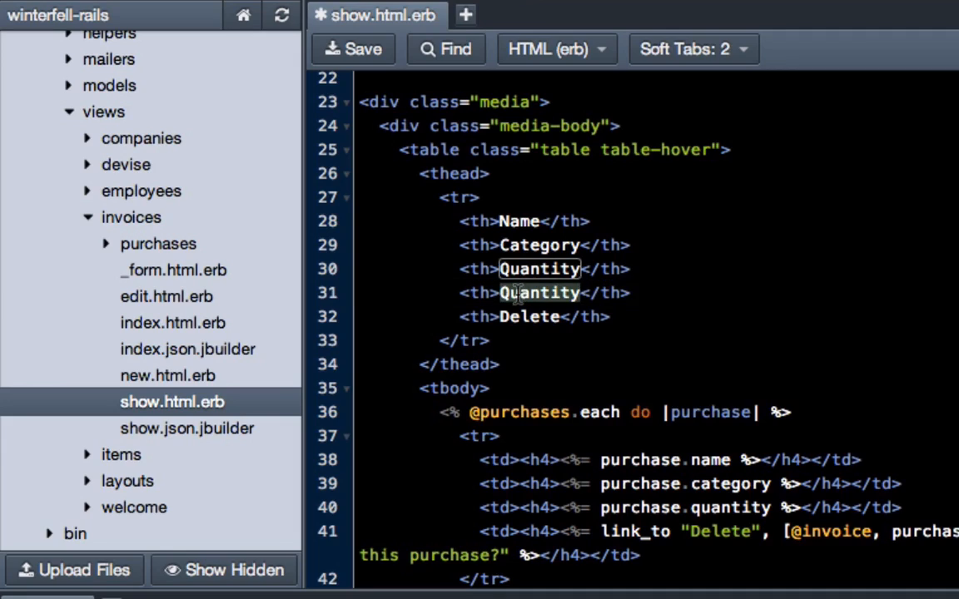
text(Price)
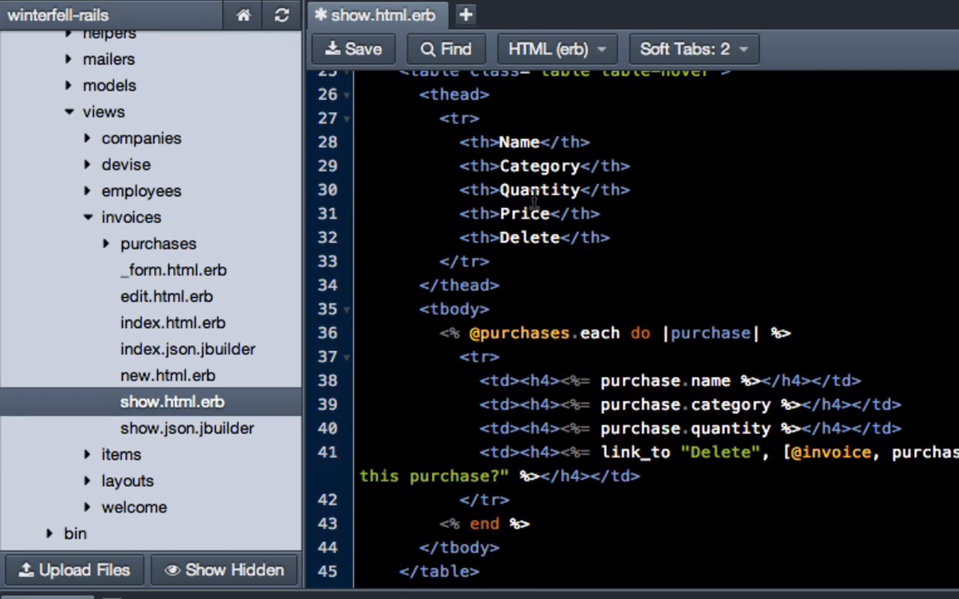
mouse_move(613, 243)
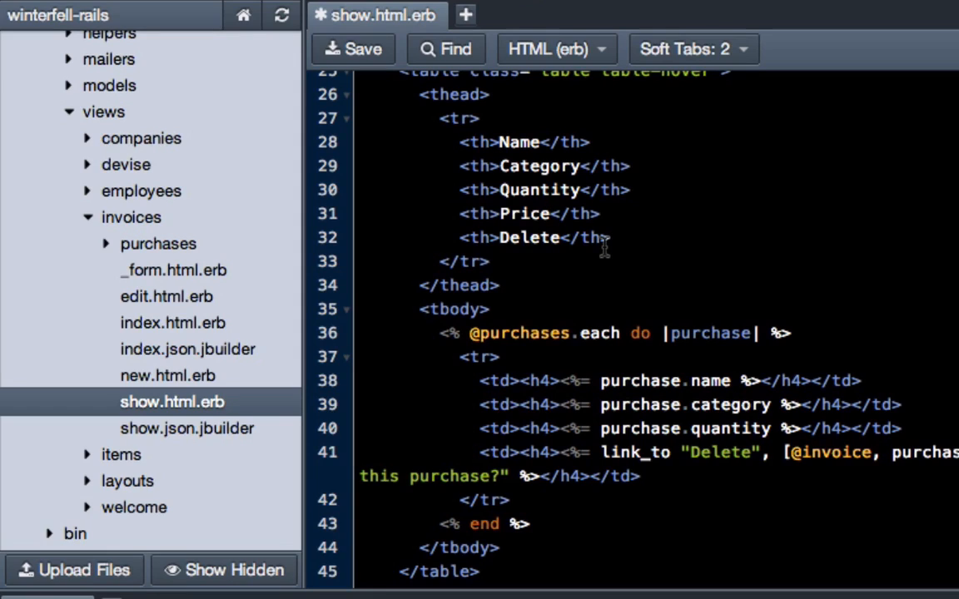
Add a <td> cell showing purchase.price for each row and save the template
click(552, 213)
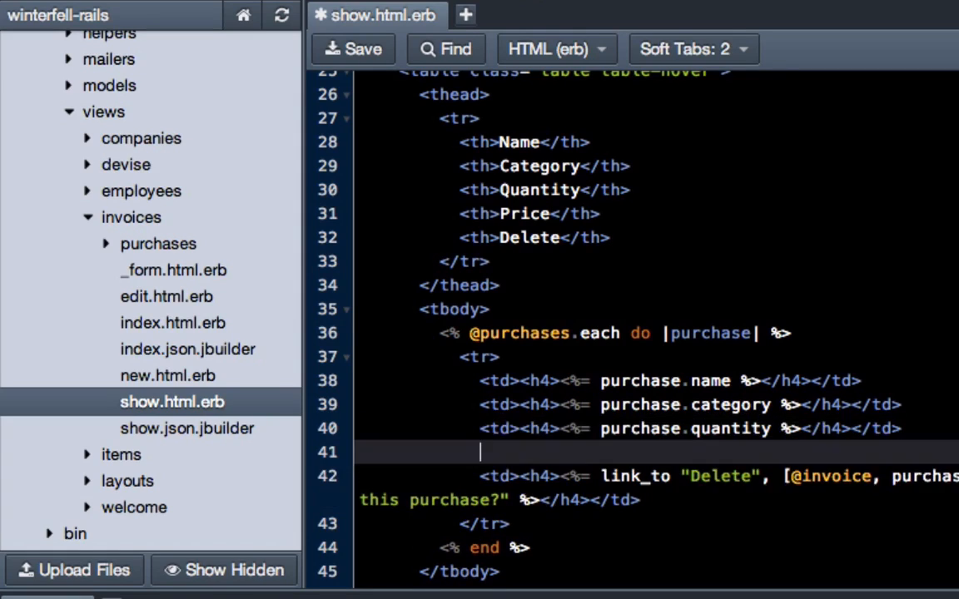
text(<td><h4><%= purchase.quantity %></h4></td>)
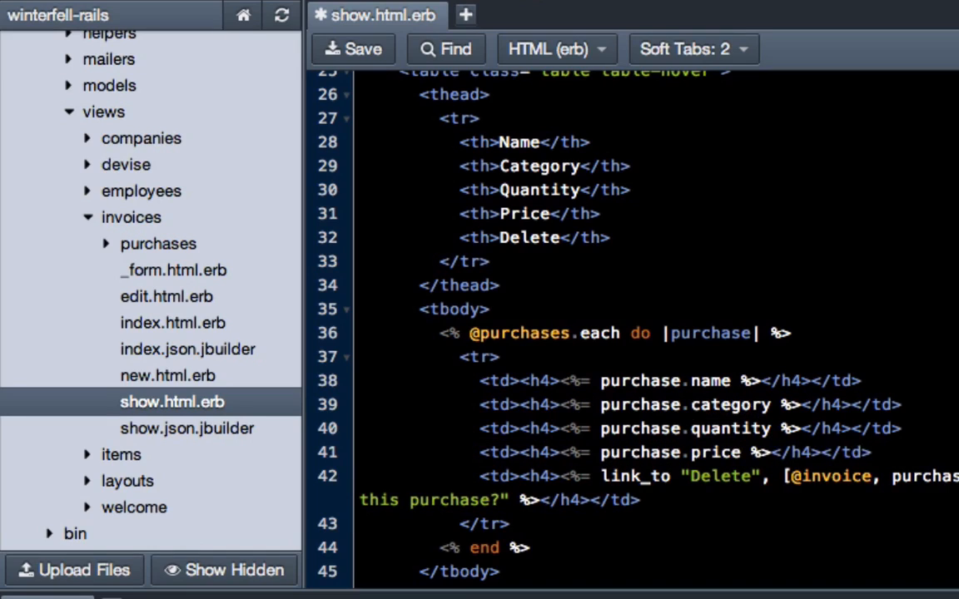
click(353, 48)
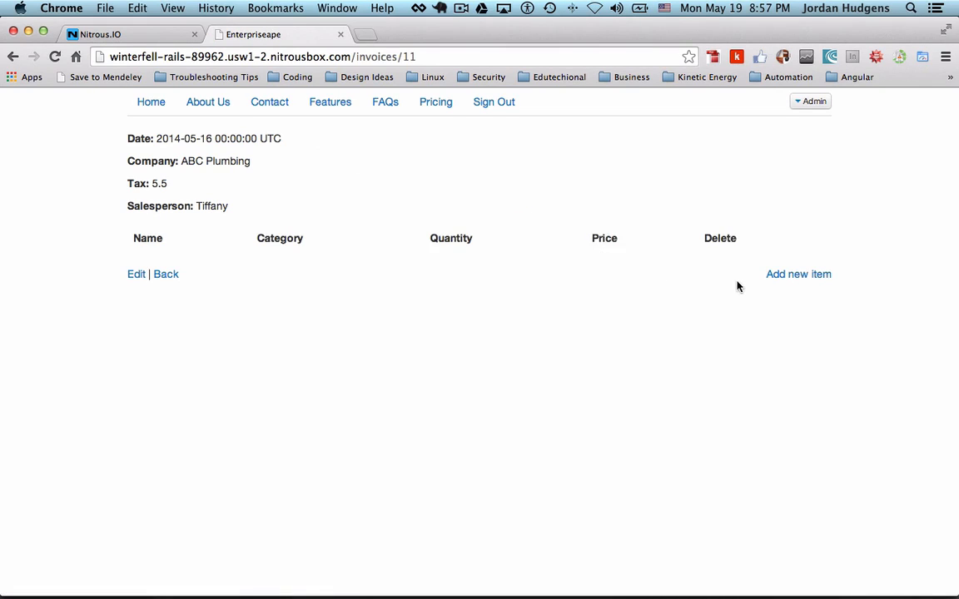
Create a new purchase: My Product, Product, quantity 2, price 49.99 (price rejected)
click(797, 273)
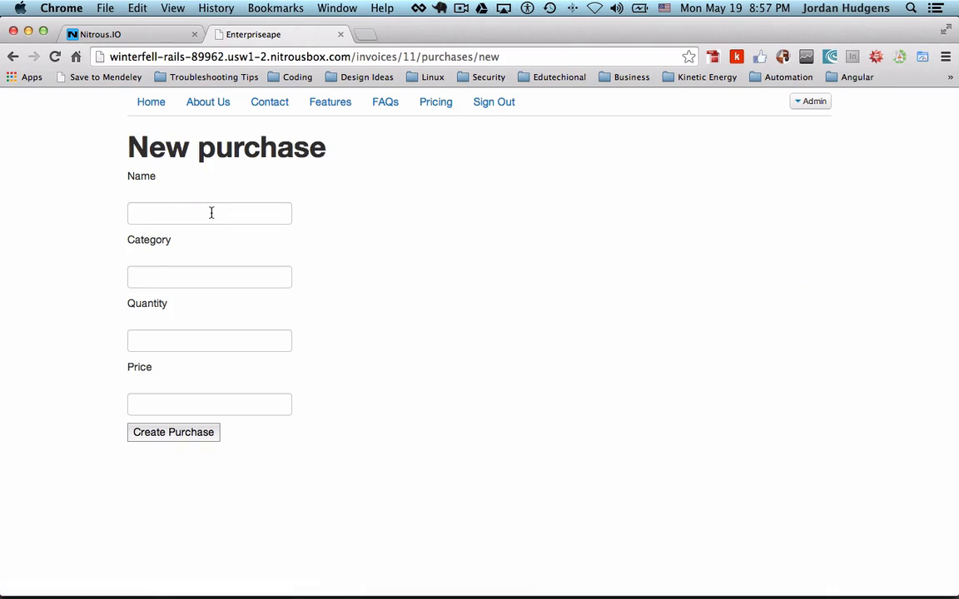
click(210, 214)
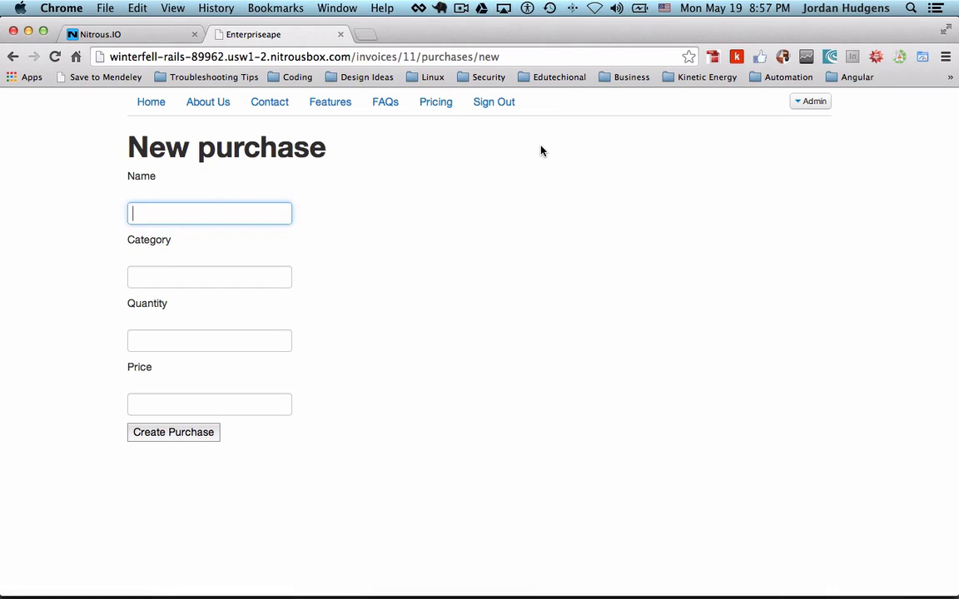
text(My Product)
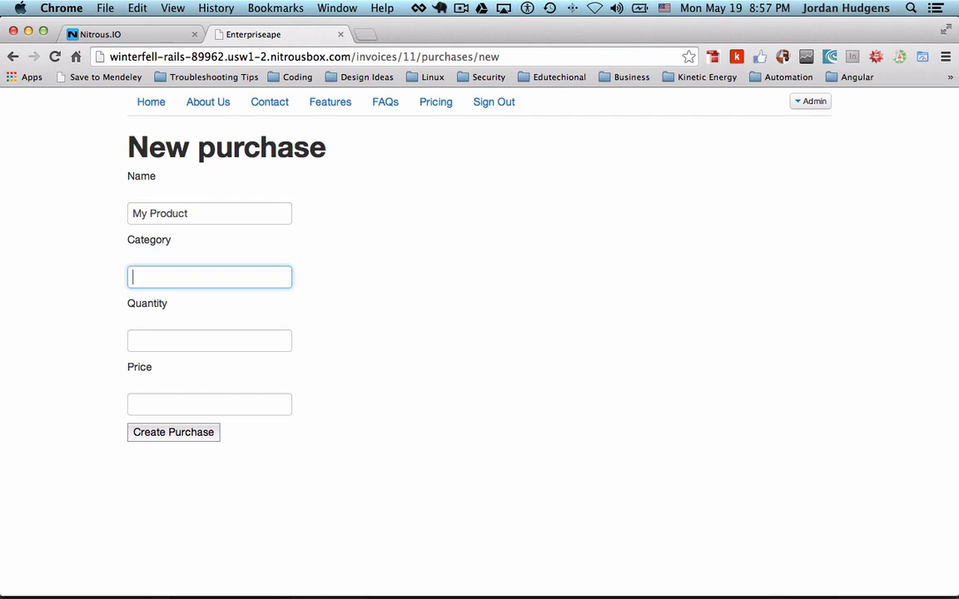
text(Product)
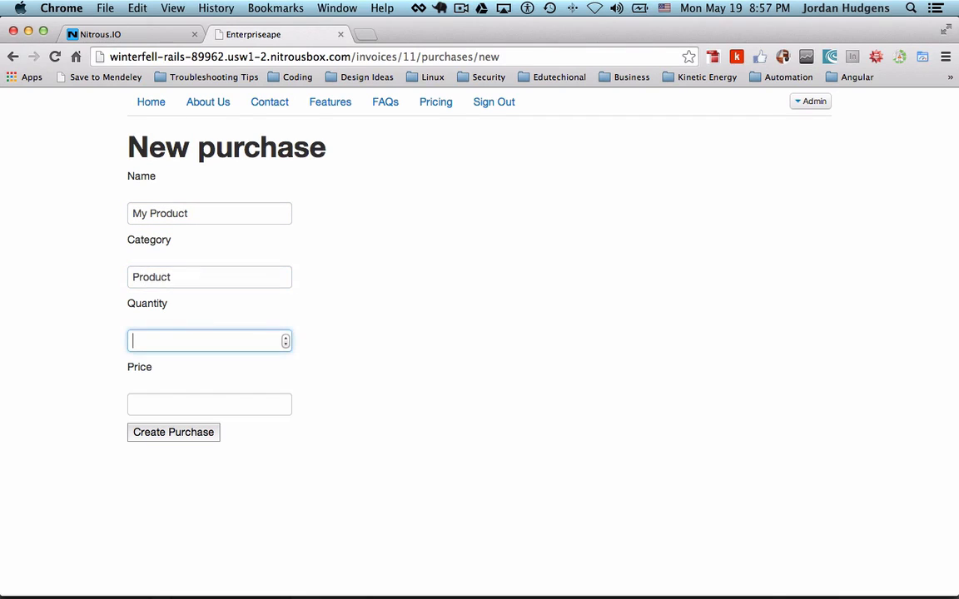
text(2)
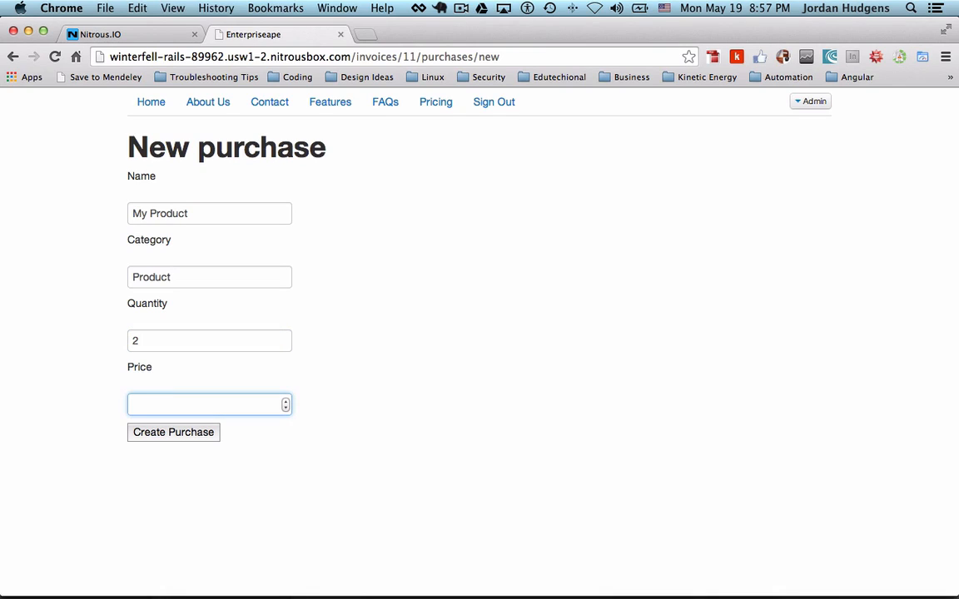
text(49.99)
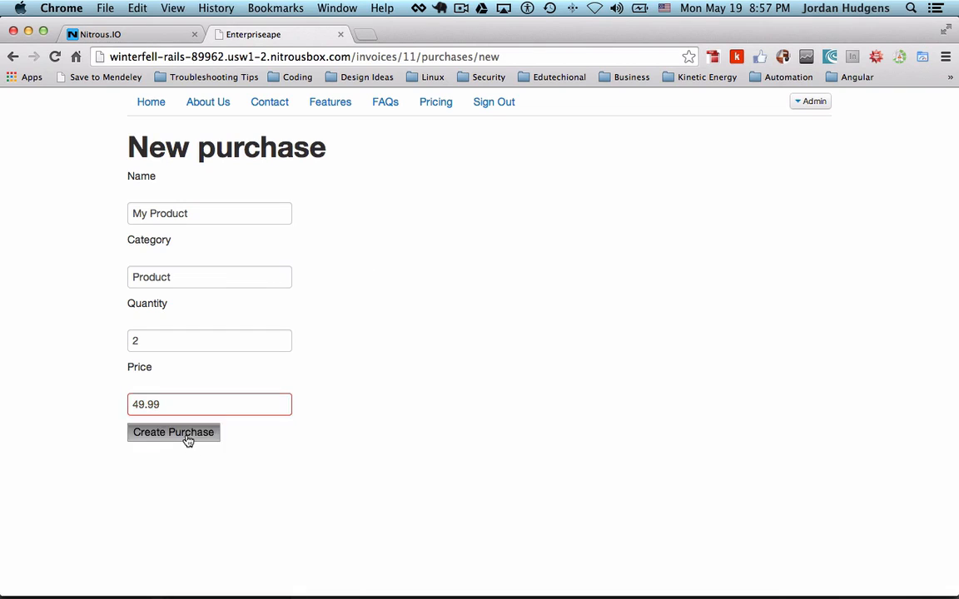
click(210, 404)
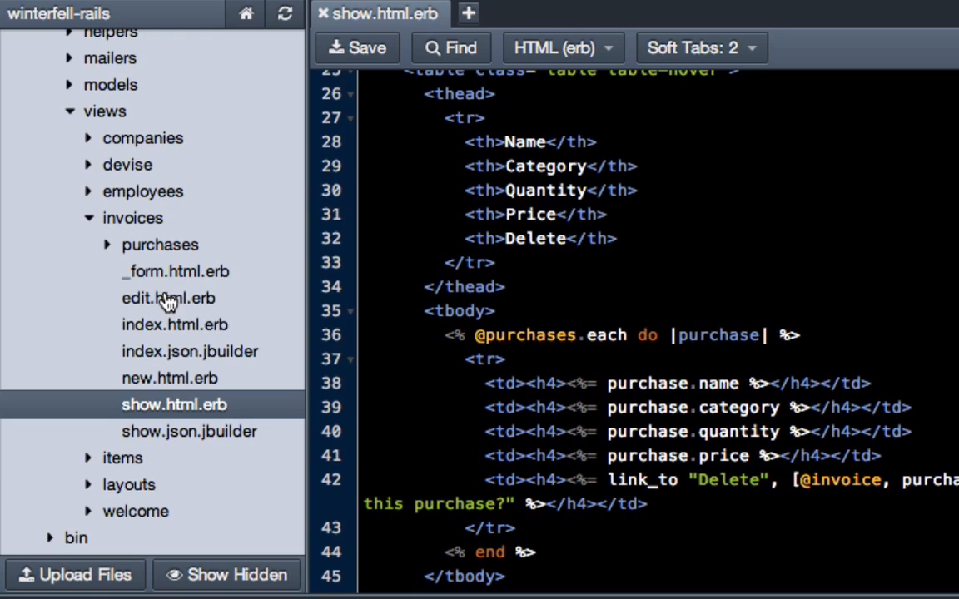
Reopen purchases _form.html.erb and switch the price input to a text_field
click(160, 244)
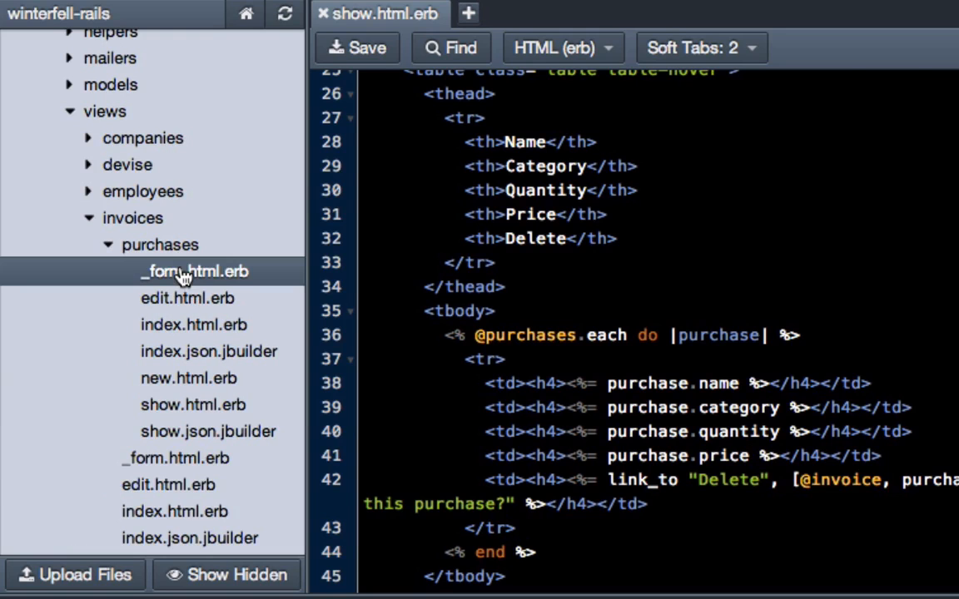
click(193, 270)
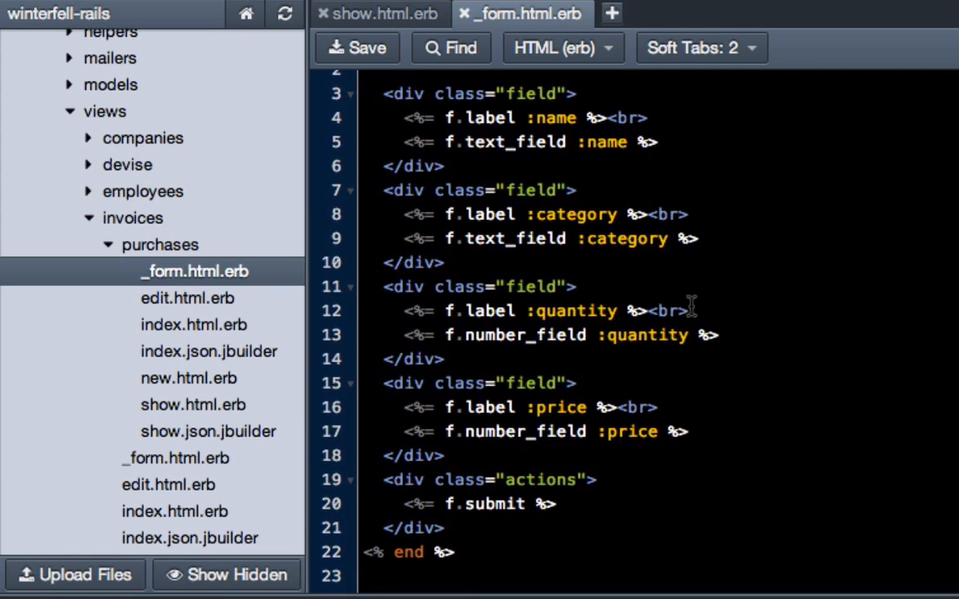
mouse_move(651, 398)
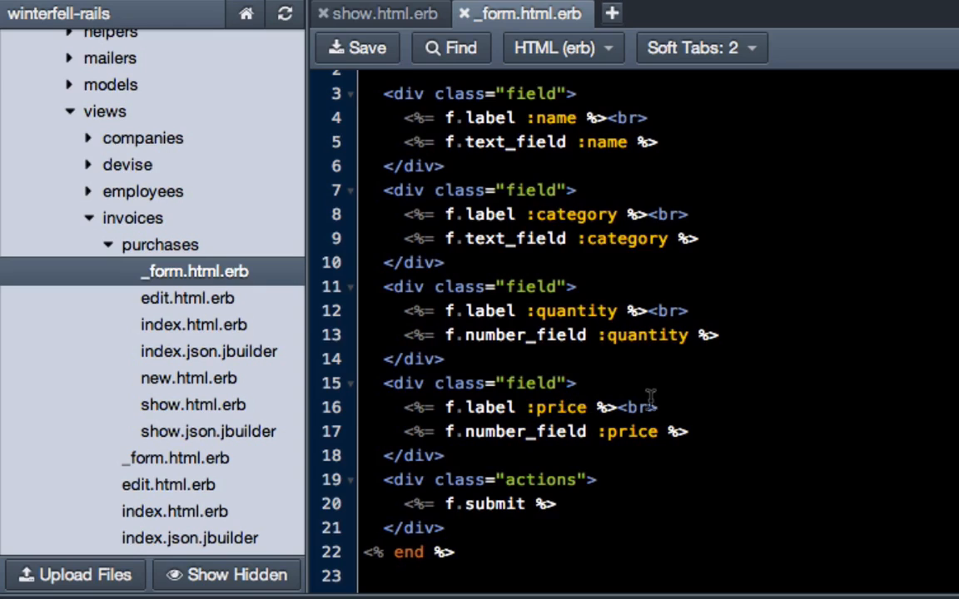
mouse_move(626, 432)
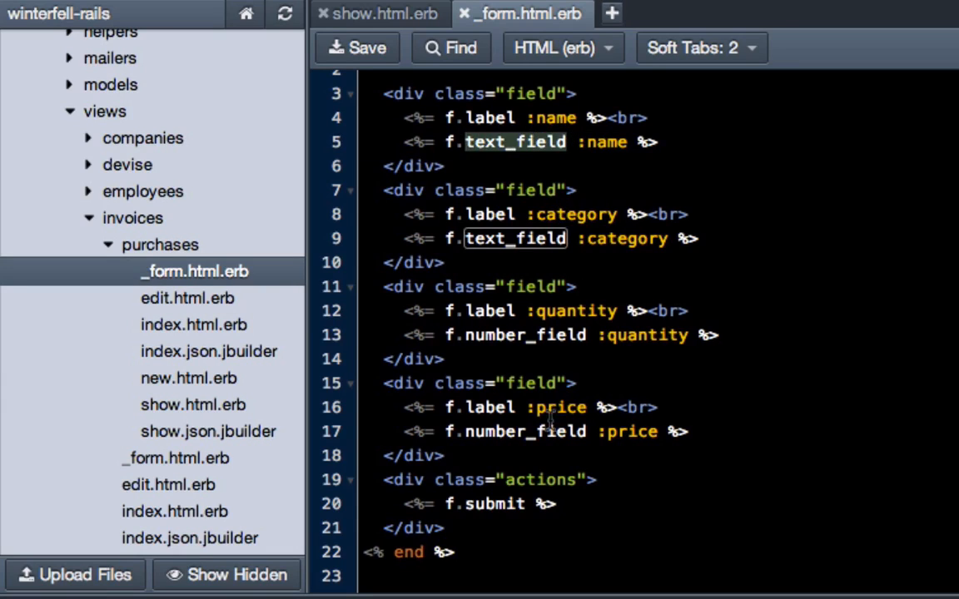
text(text_field)
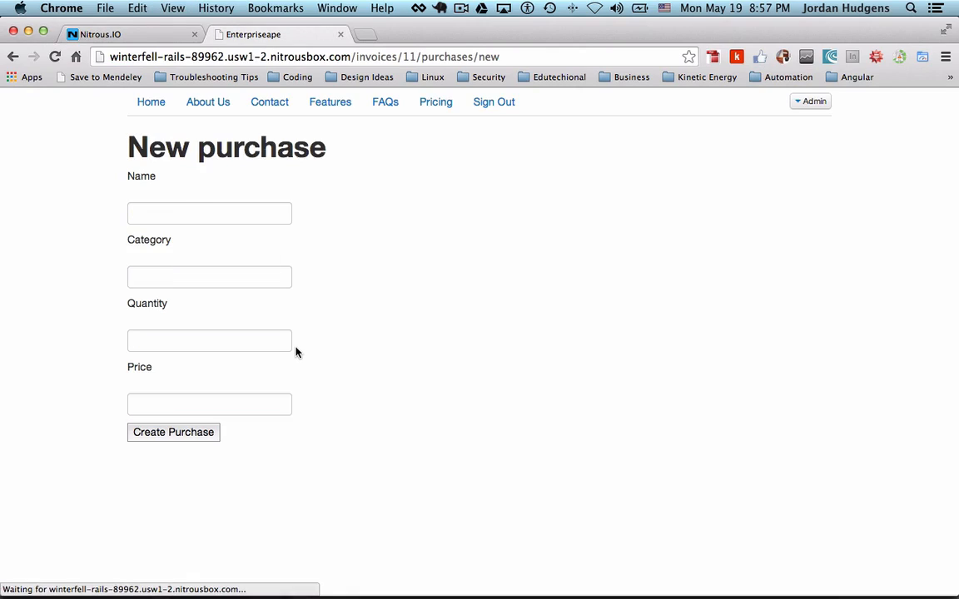
Create the purchase My Product, Product, quantity 2, price 49.99 on invoice 11
click(209, 213)
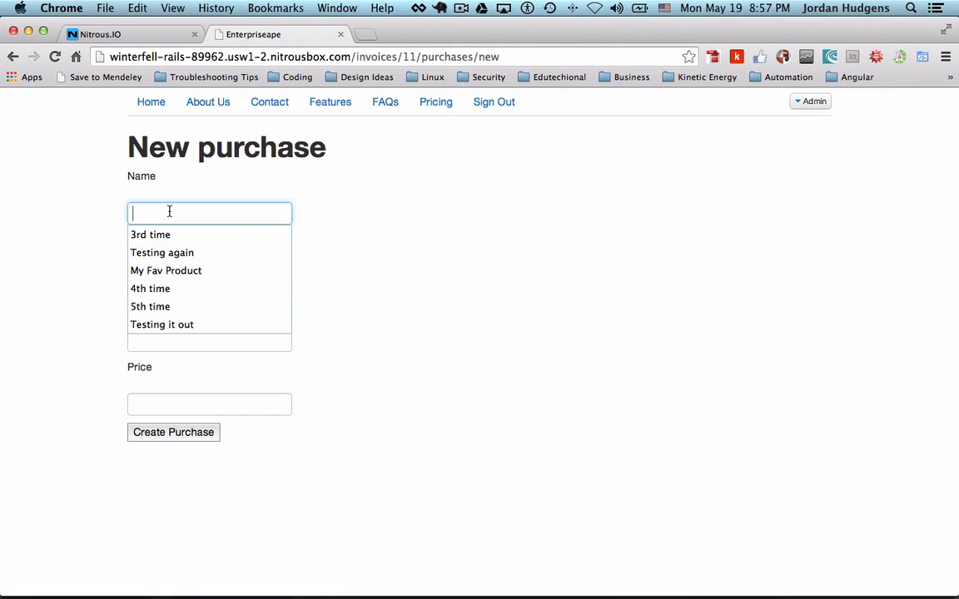
text(My Pro)
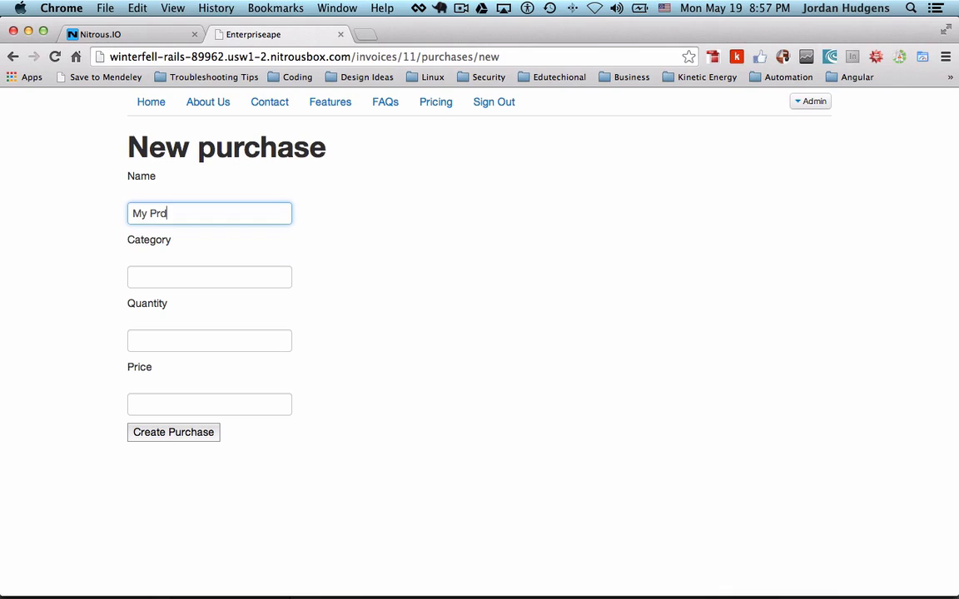
click(209, 277)
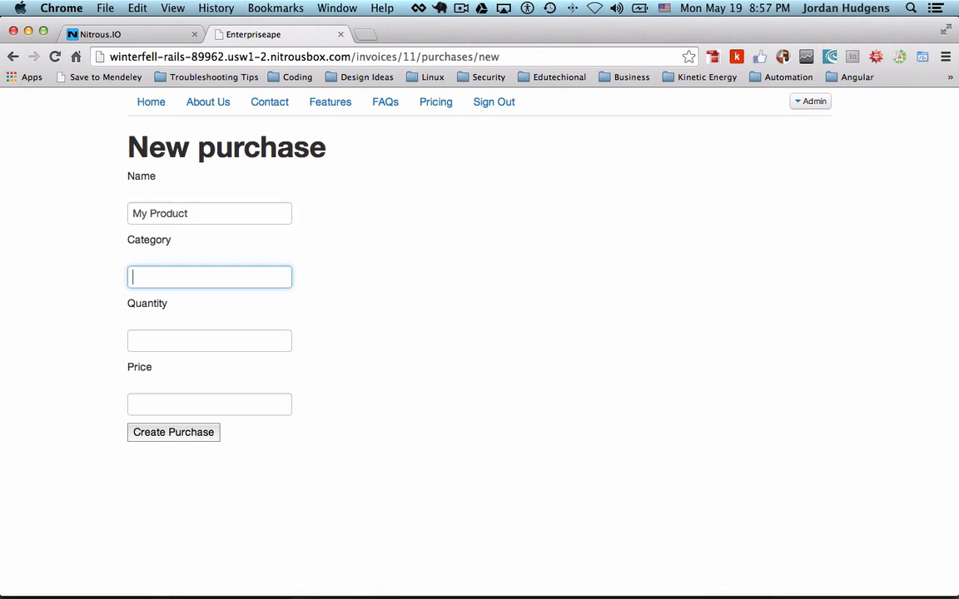
text(Product)
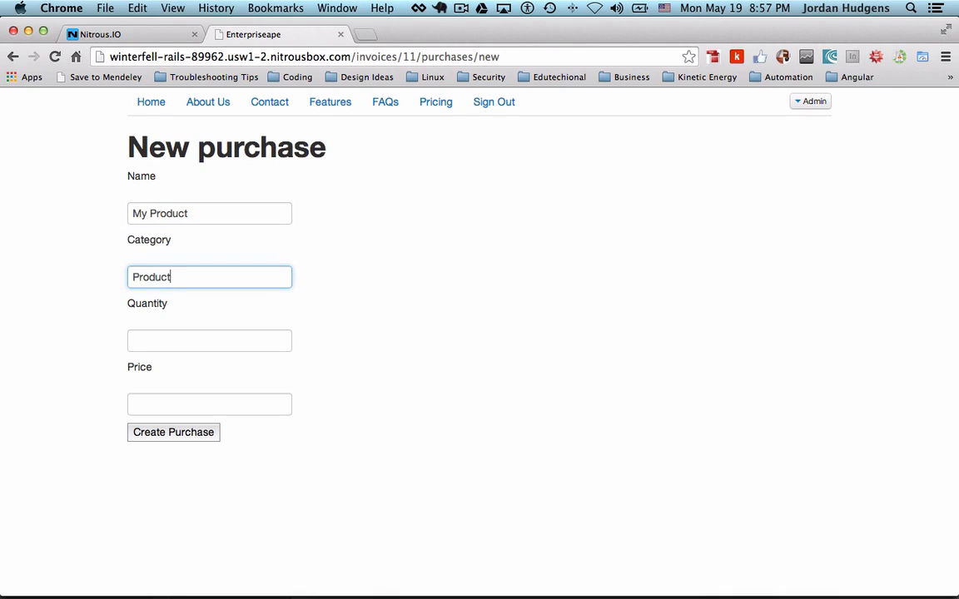
text(49)
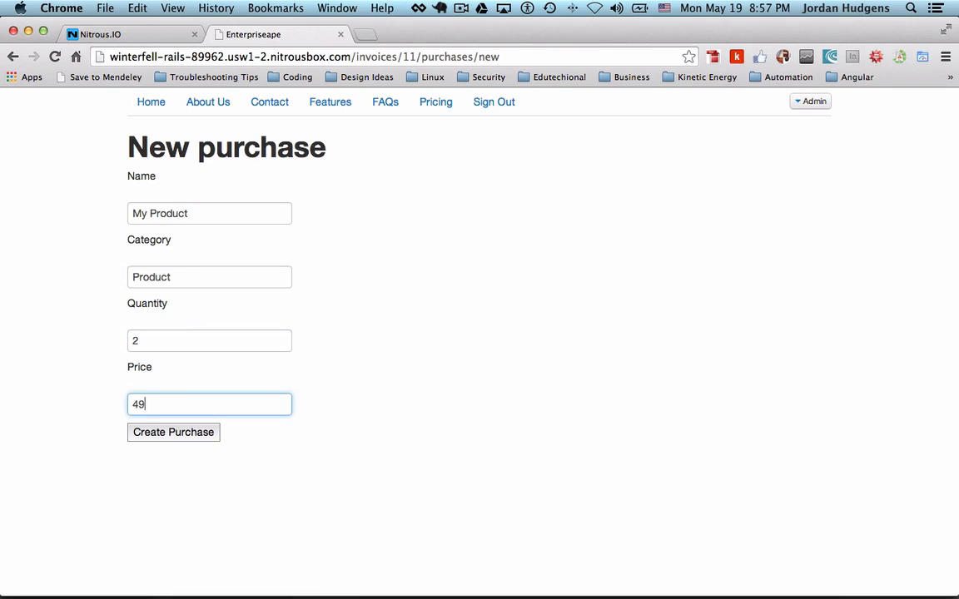
text(.99)
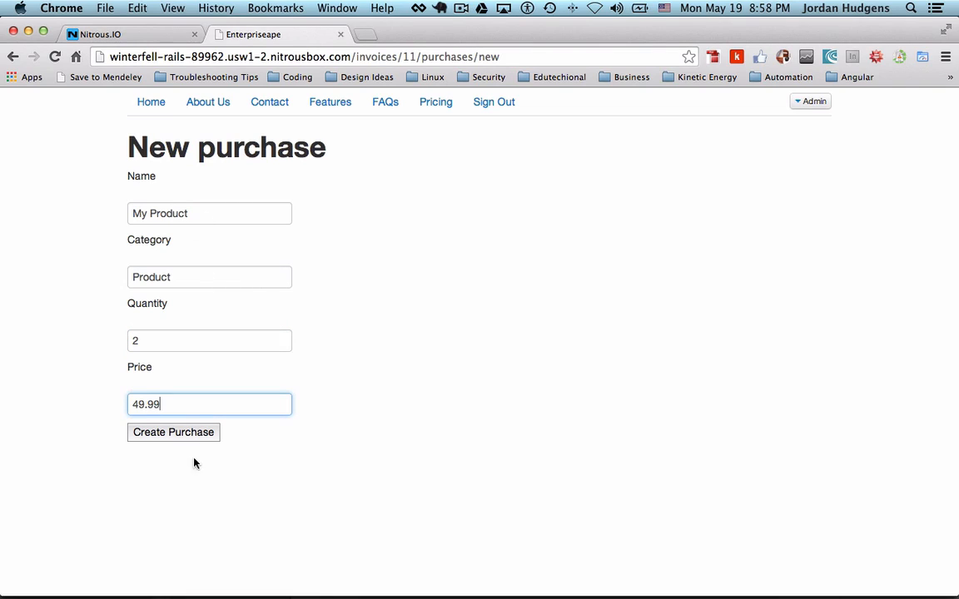
click(173, 433)
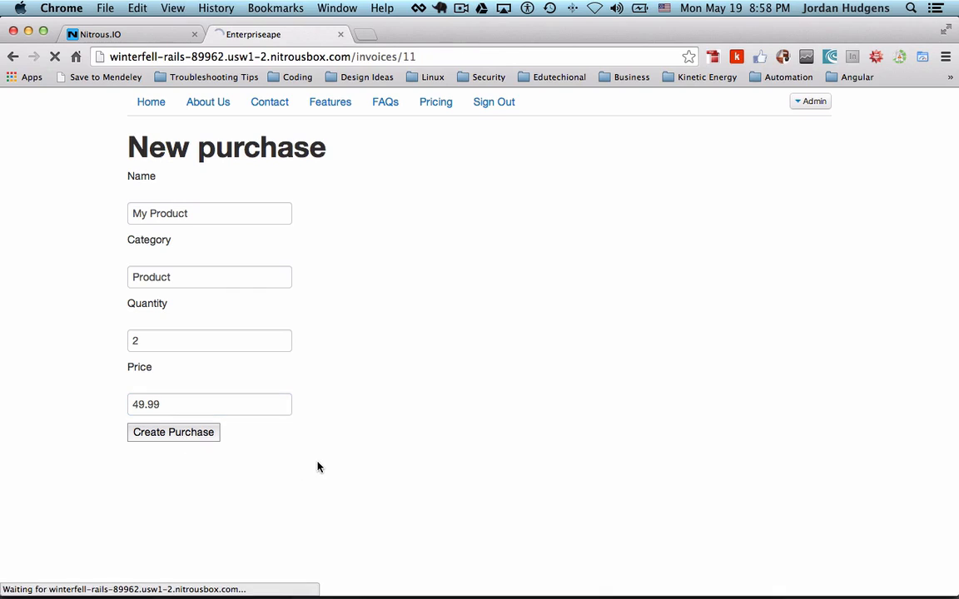
click(173, 433)
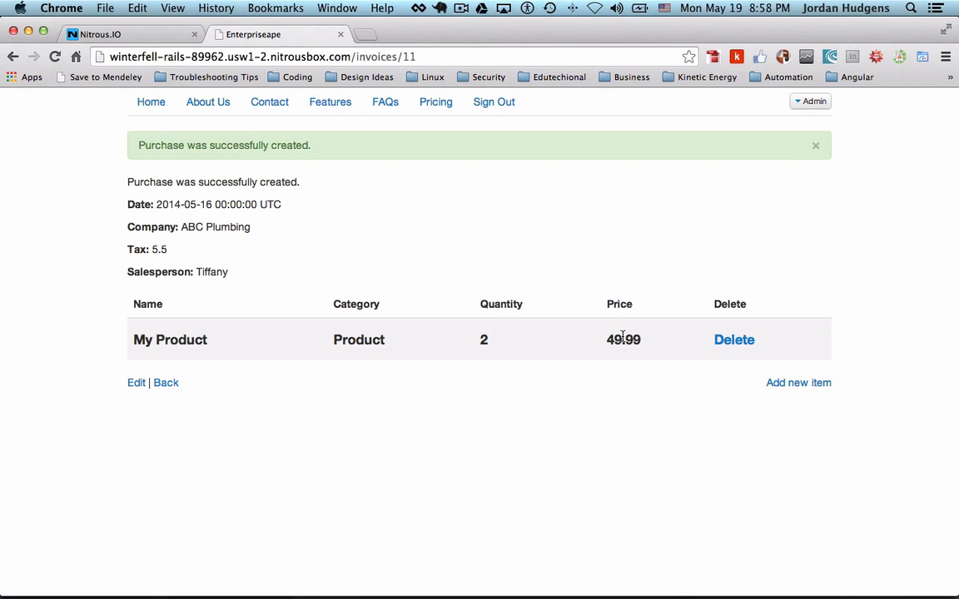
mouse_move(589, 323)
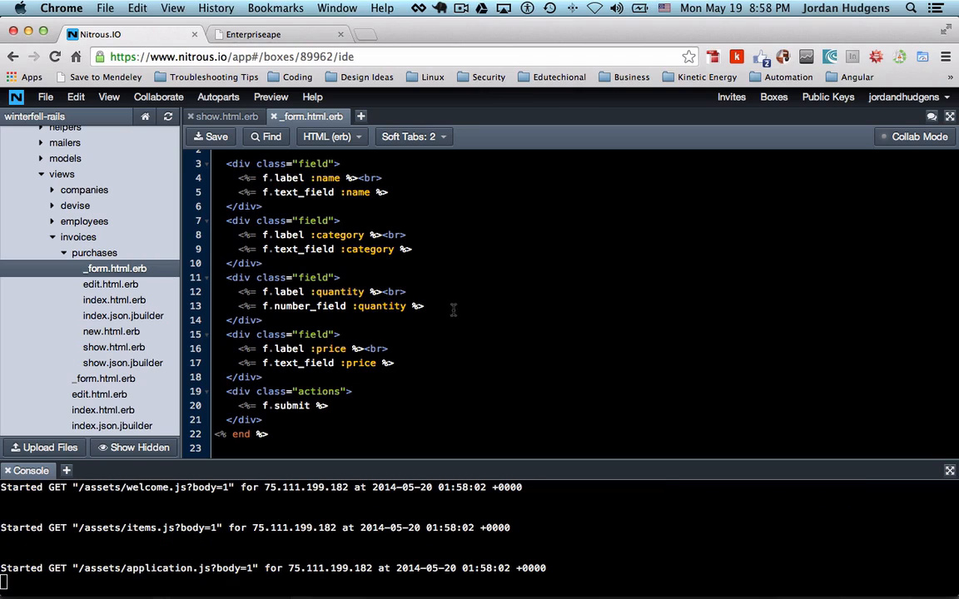
Wrap the price cell in number_to_currency(purchase.price) in show.html.erb
click(226, 117)
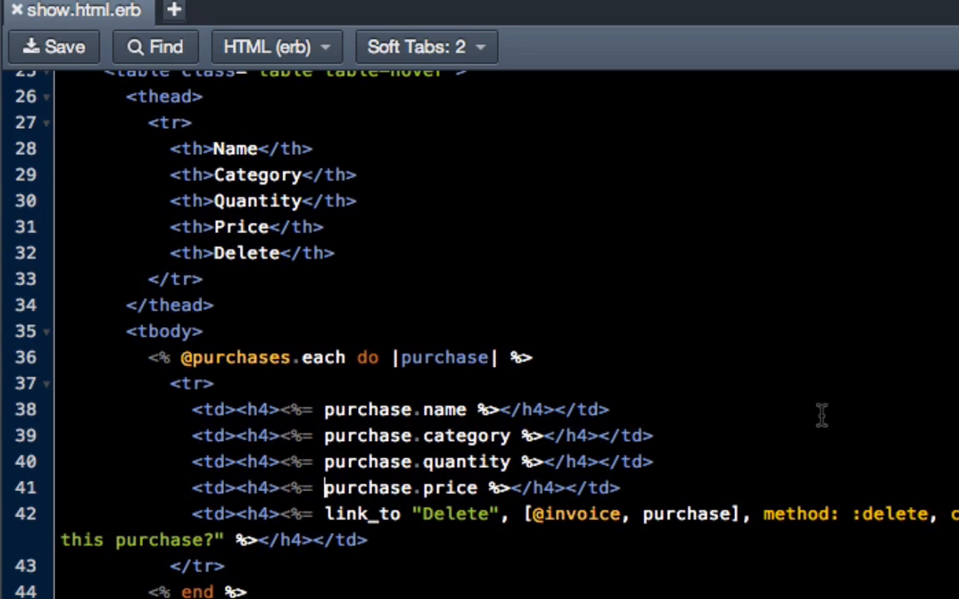
text(number_to_curre)
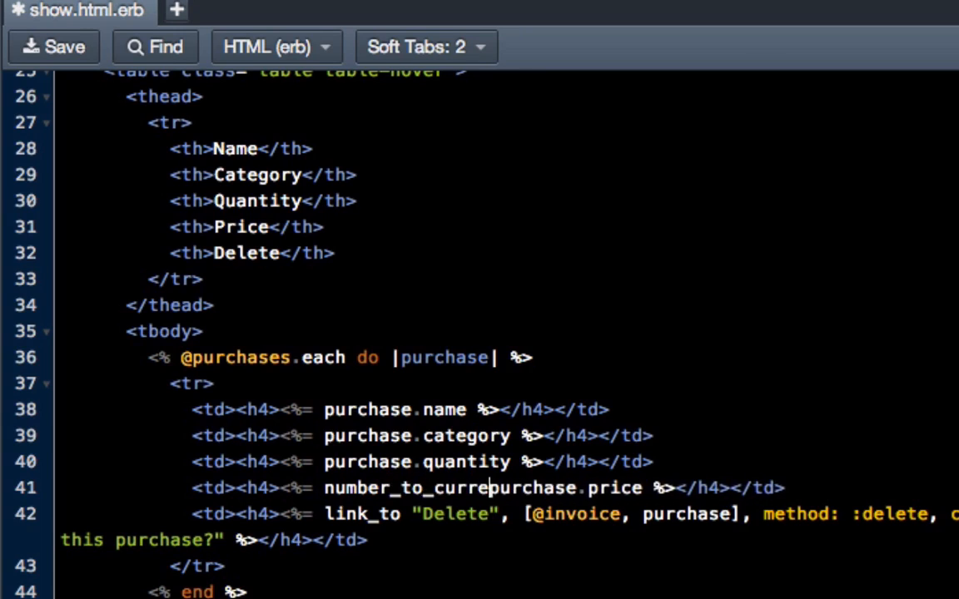
text(ncy()
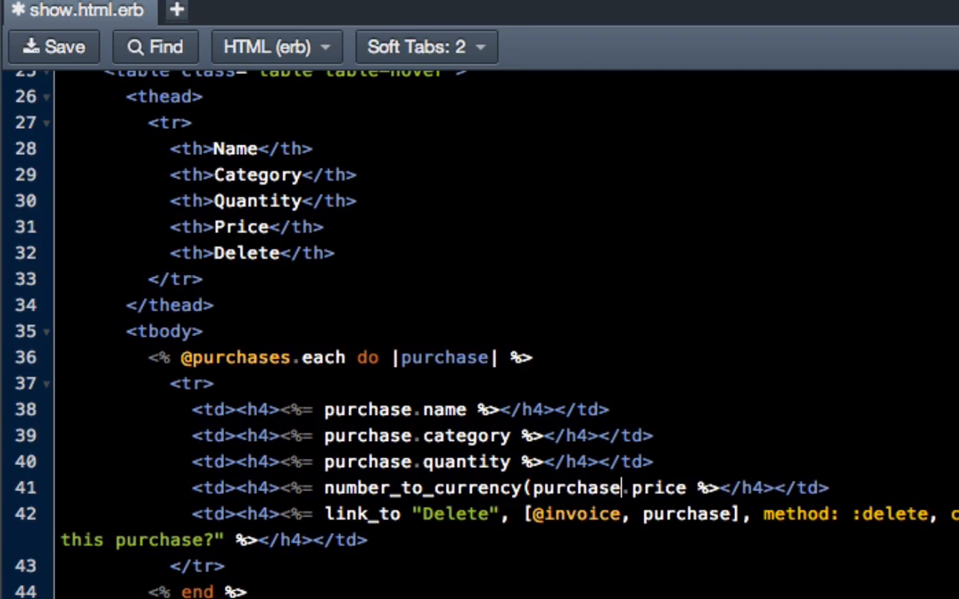
text())
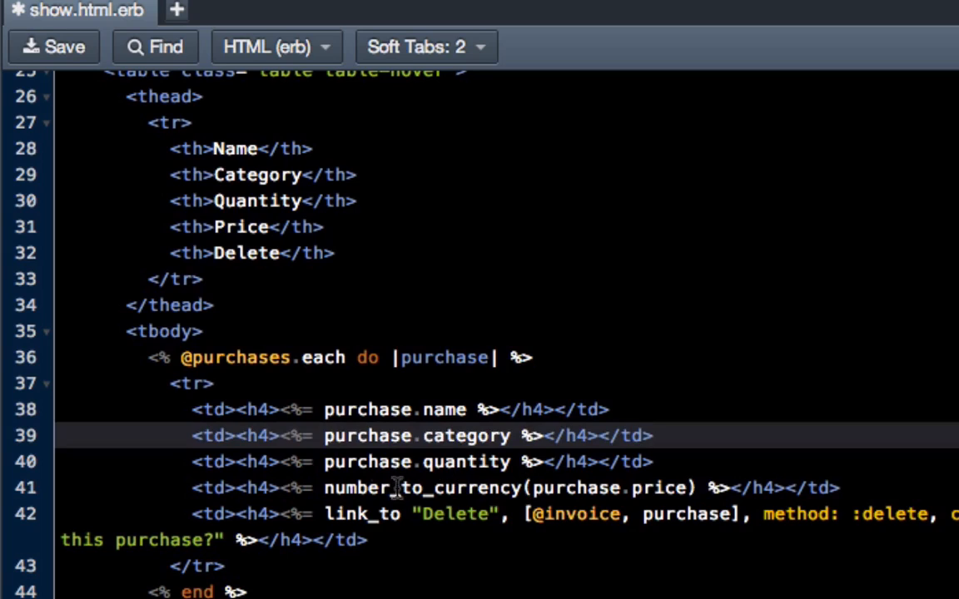
mouse_move(453, 498)
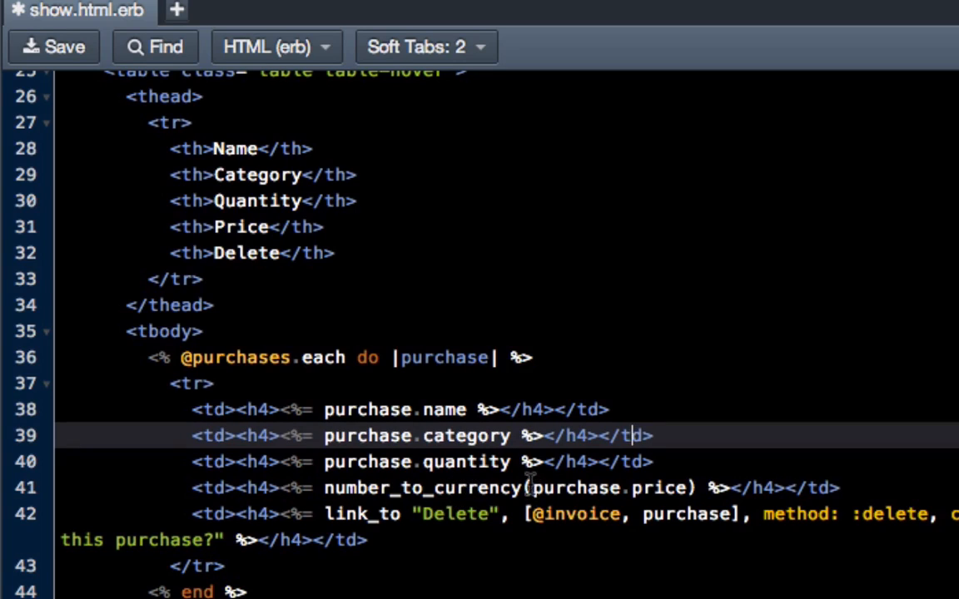
mouse_move(683, 512)
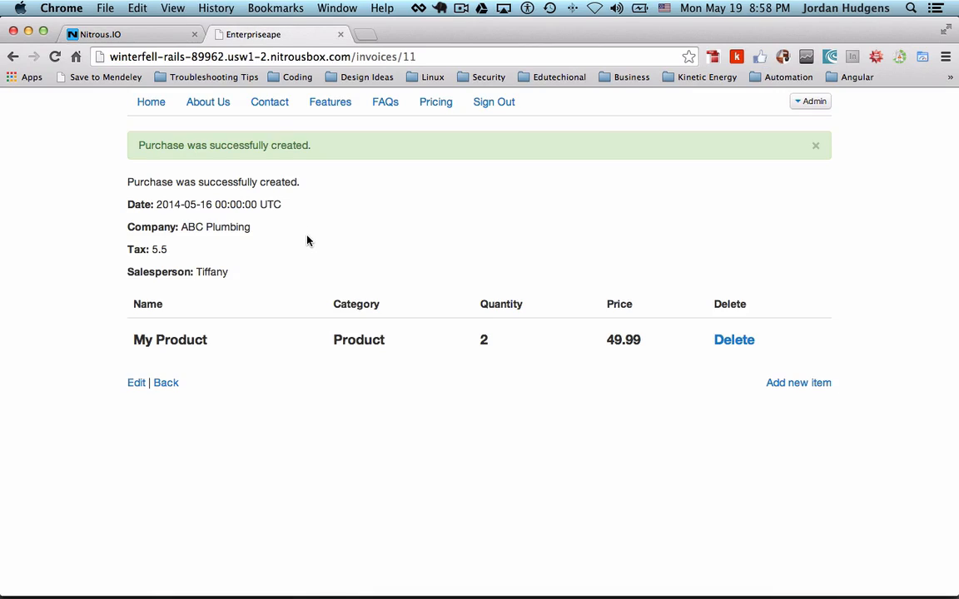
Reload to see $49.99, then add My Fav Product, Favorites, 1, price 100
click(816, 145)
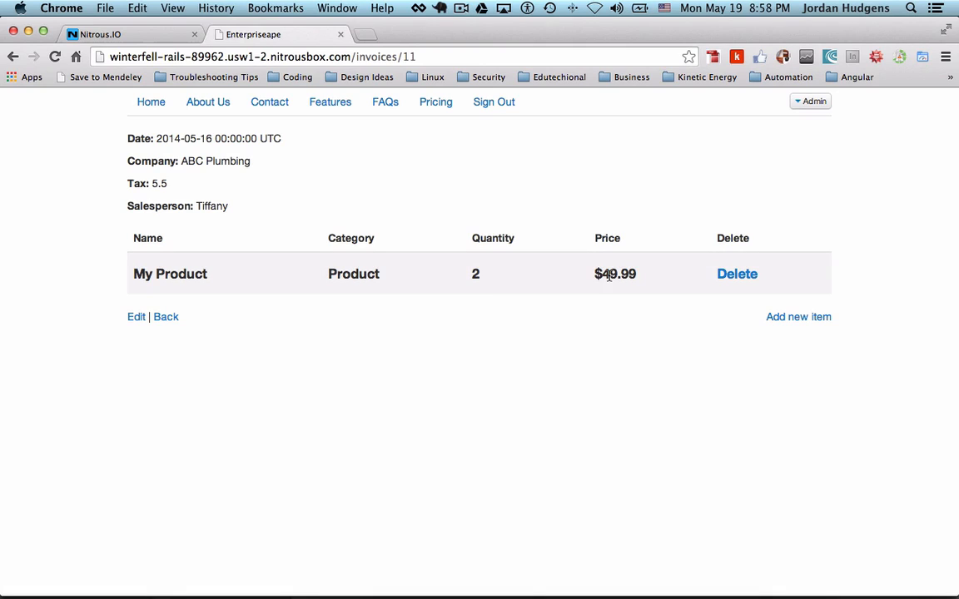
mouse_move(648, 286)
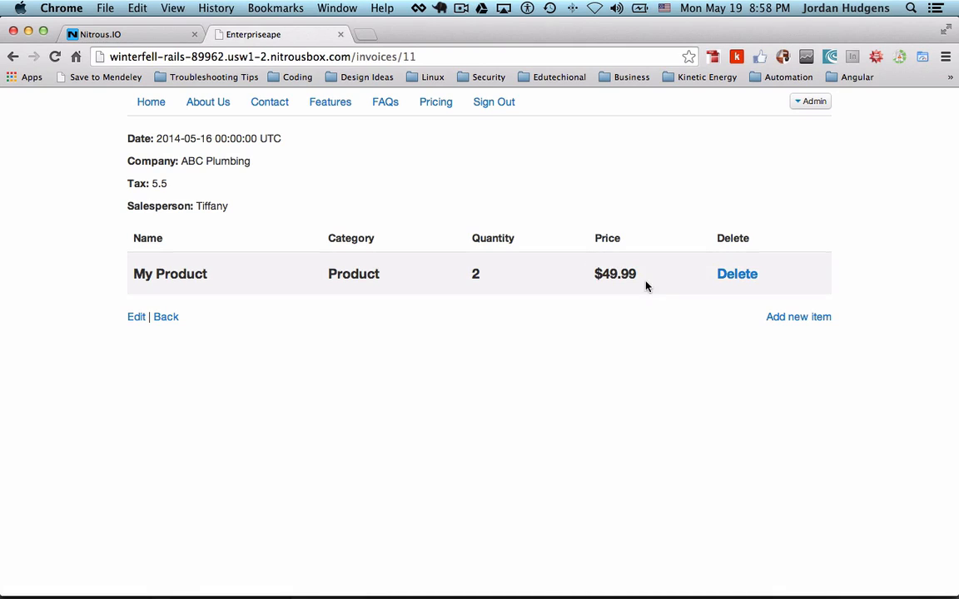
click(797, 317)
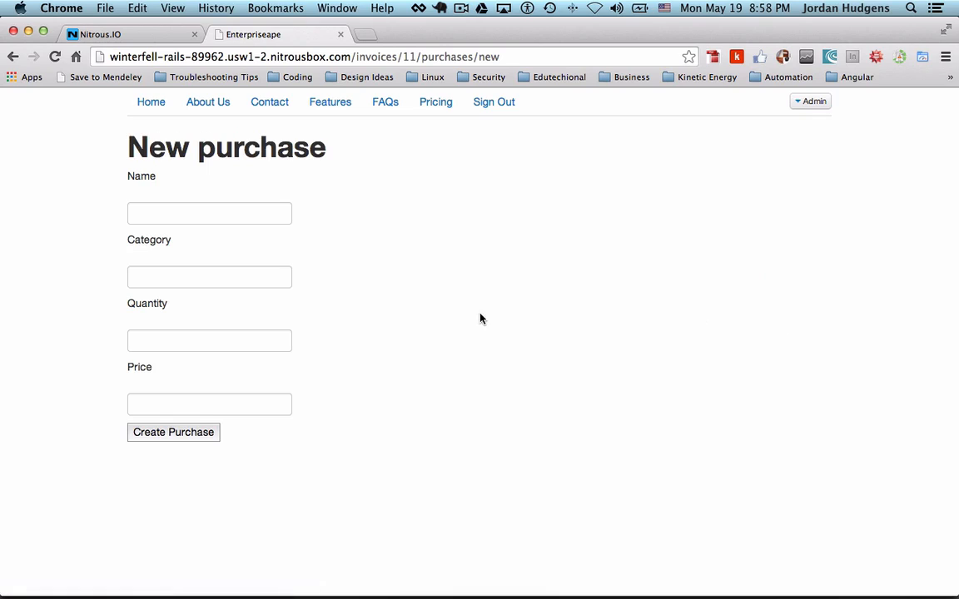
text(M)
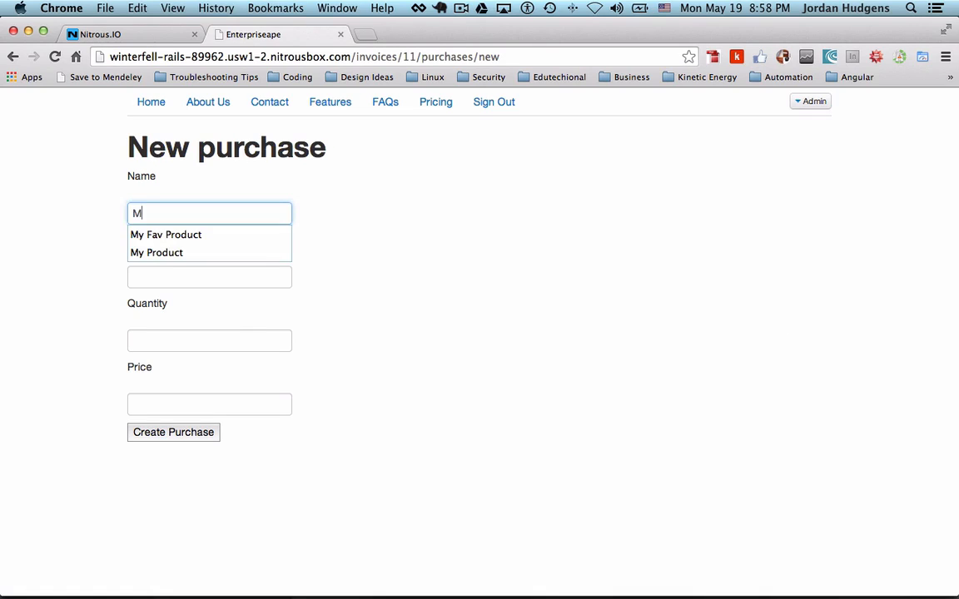
click(167, 234)
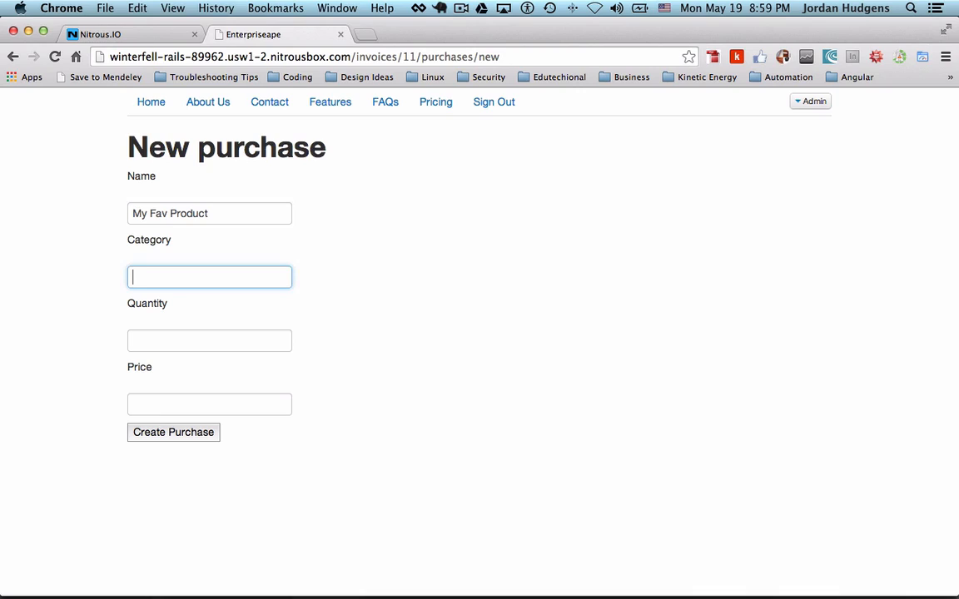
text(M)
text(Favorites)
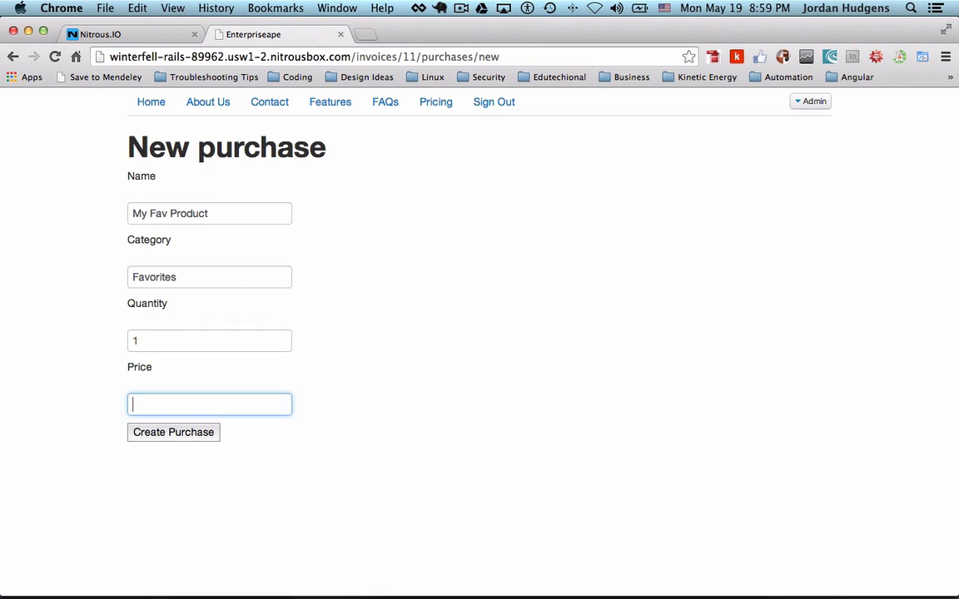
text(100)
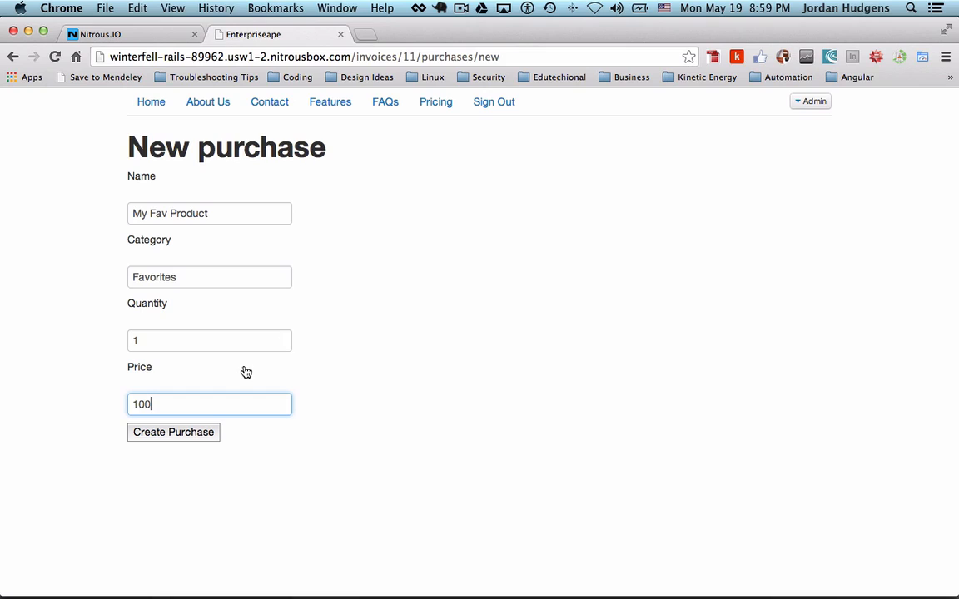
click(173, 433)
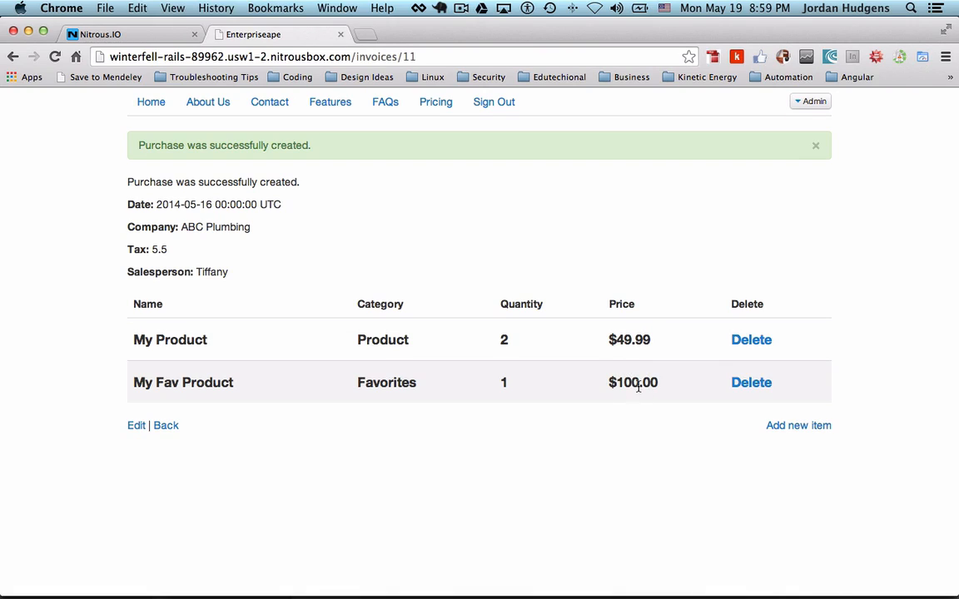
mouse_move(610, 390)
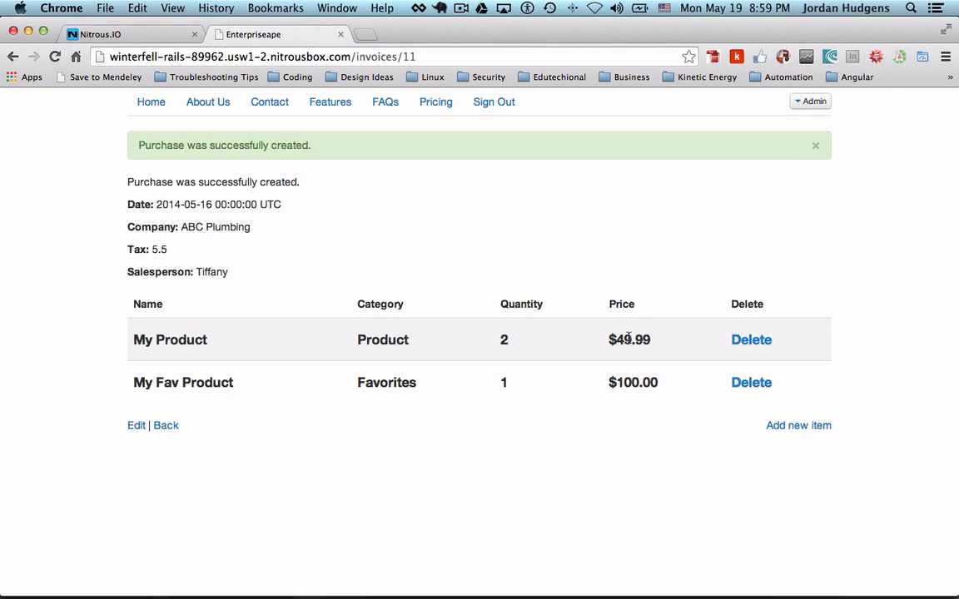
double_click(622, 340)
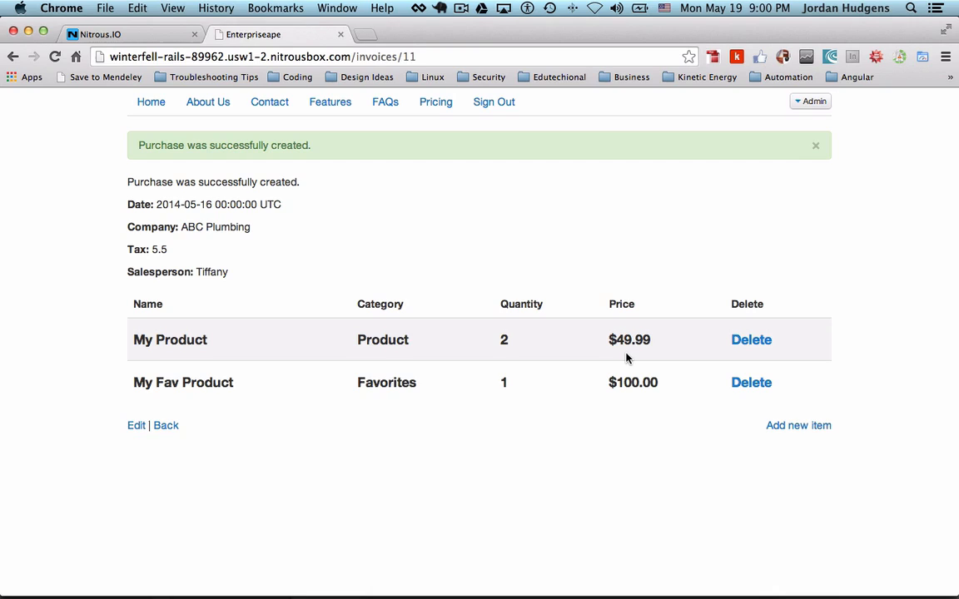
mouse_move(509, 344)
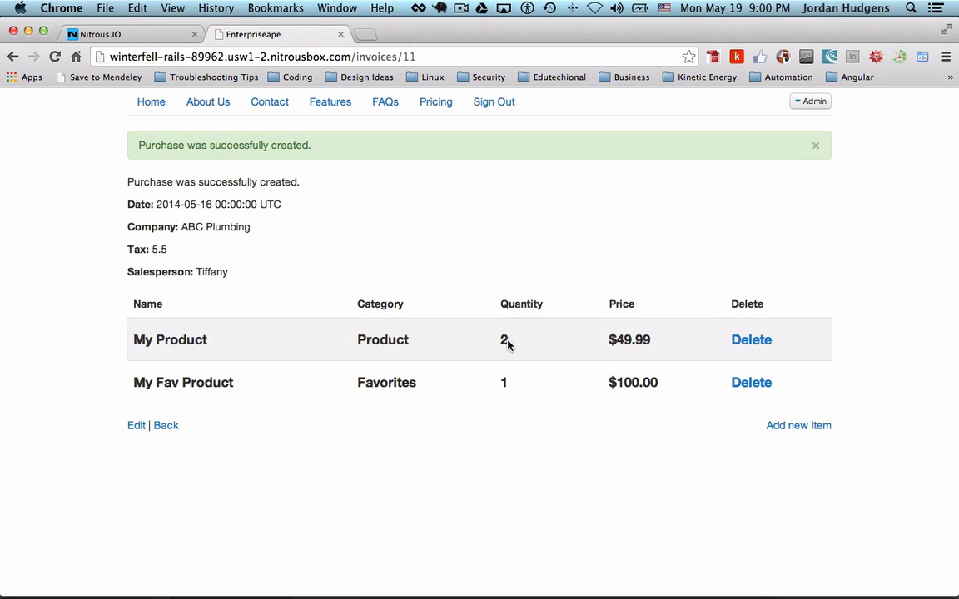
mouse_move(666, 341)
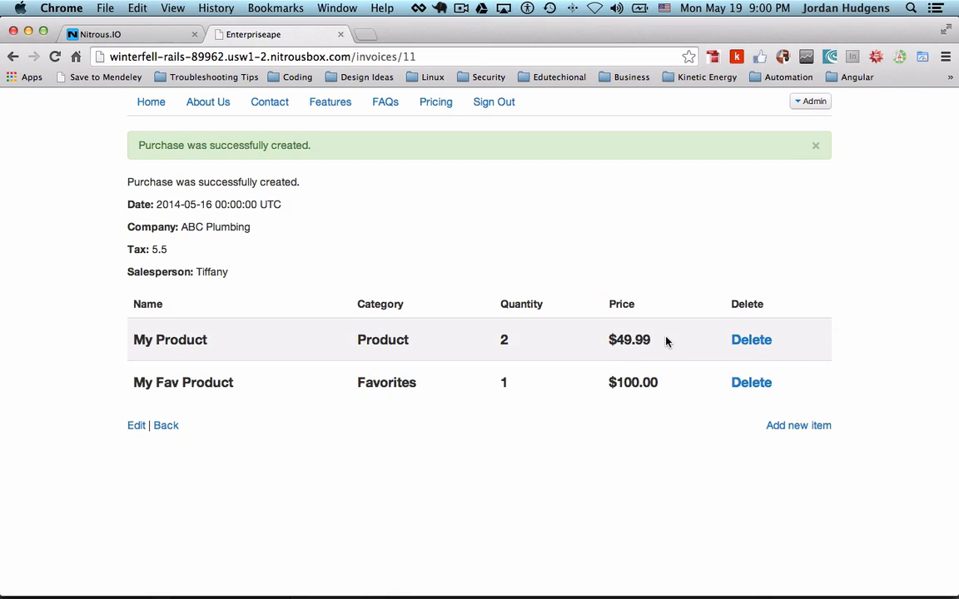
mouse_move(696, 358)
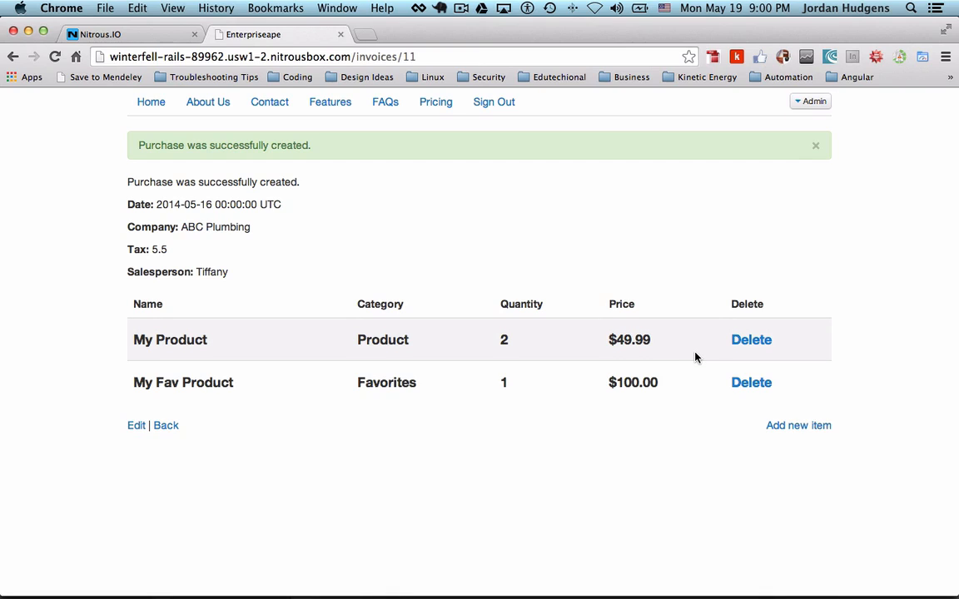